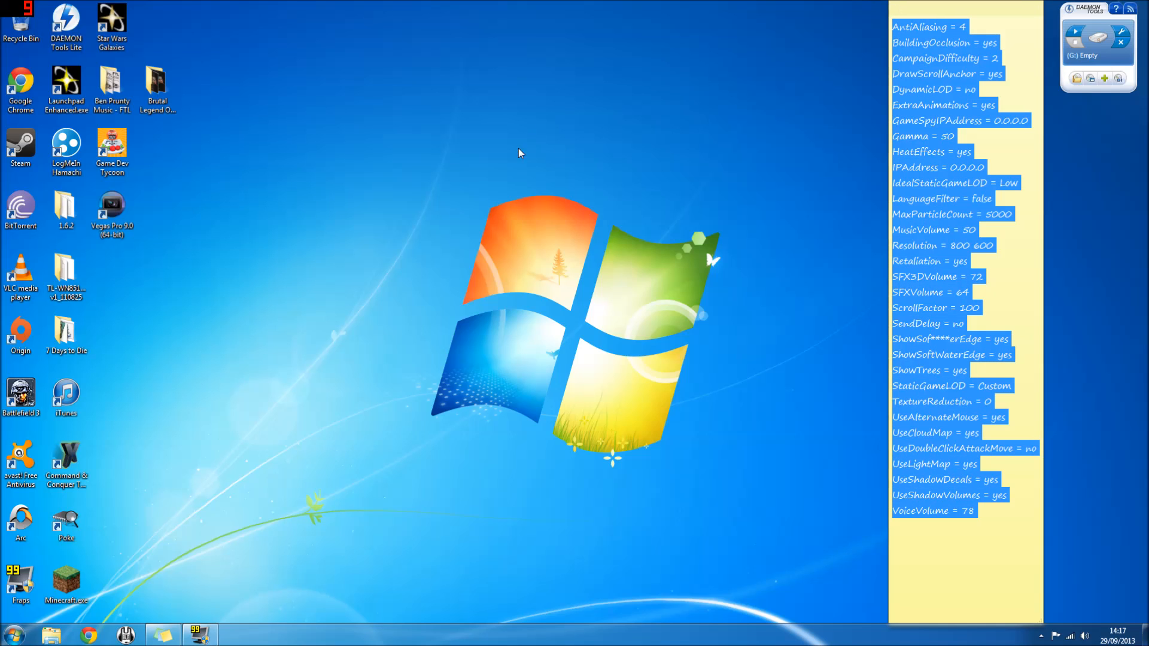
mouse_move(838, 514)
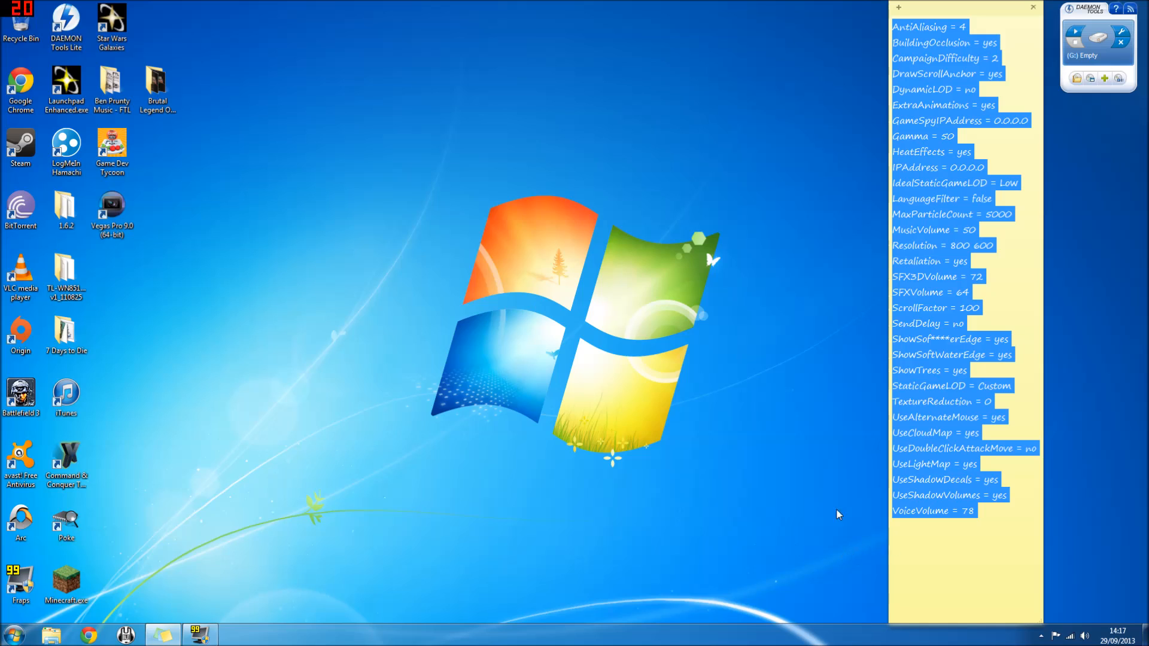
Step: Open the Command and Conquer Generals Data folder under the Documents library
left_click(657, 318)
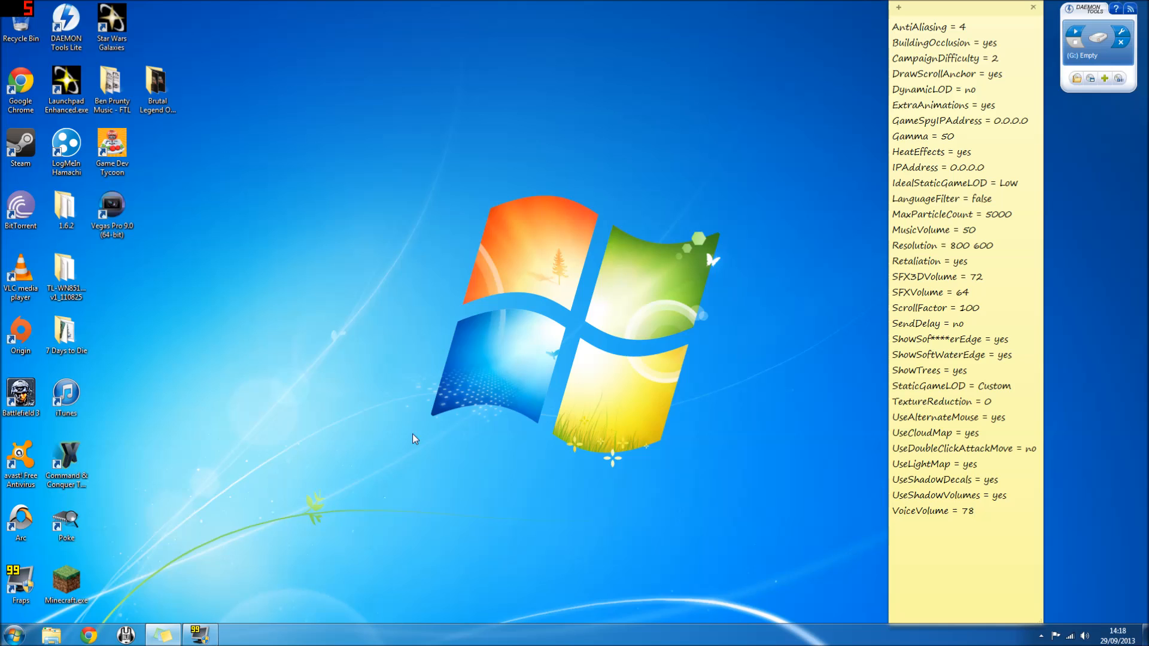
mouse_move(389, 425)
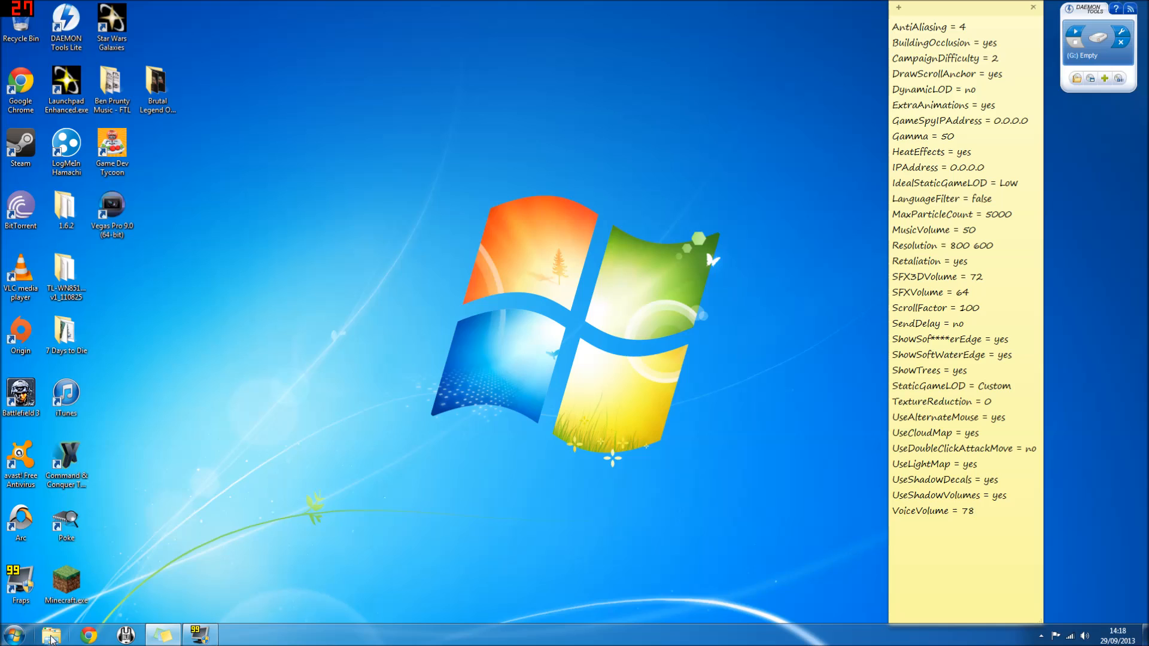
mouse_move(257, 477)
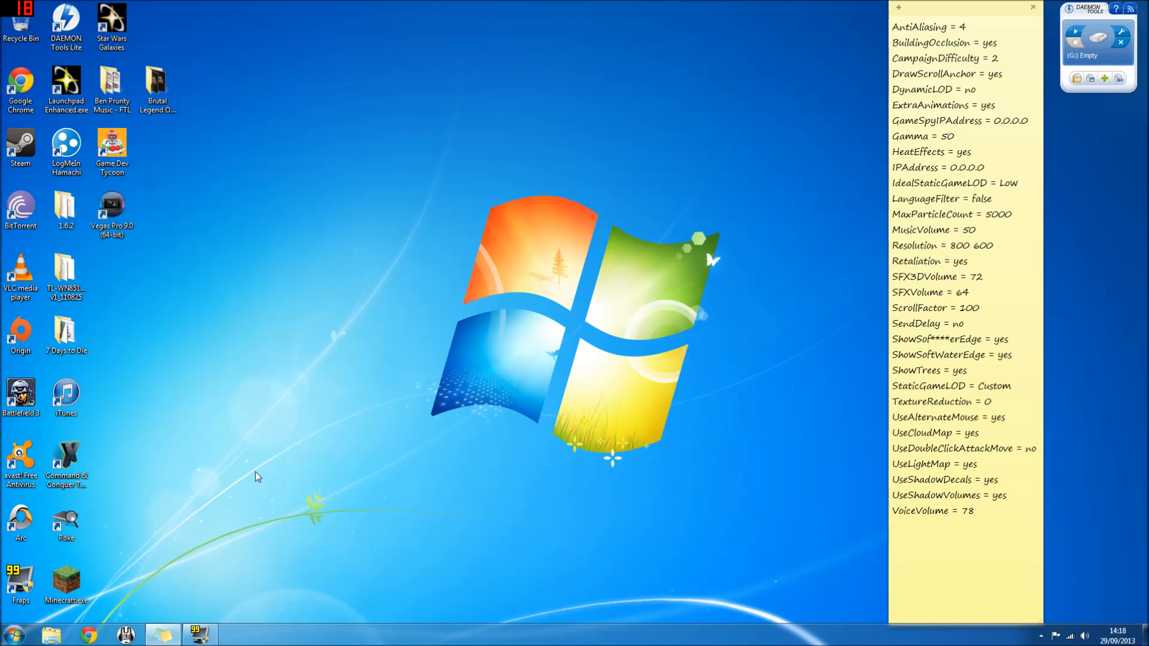
left_click(971, 512)
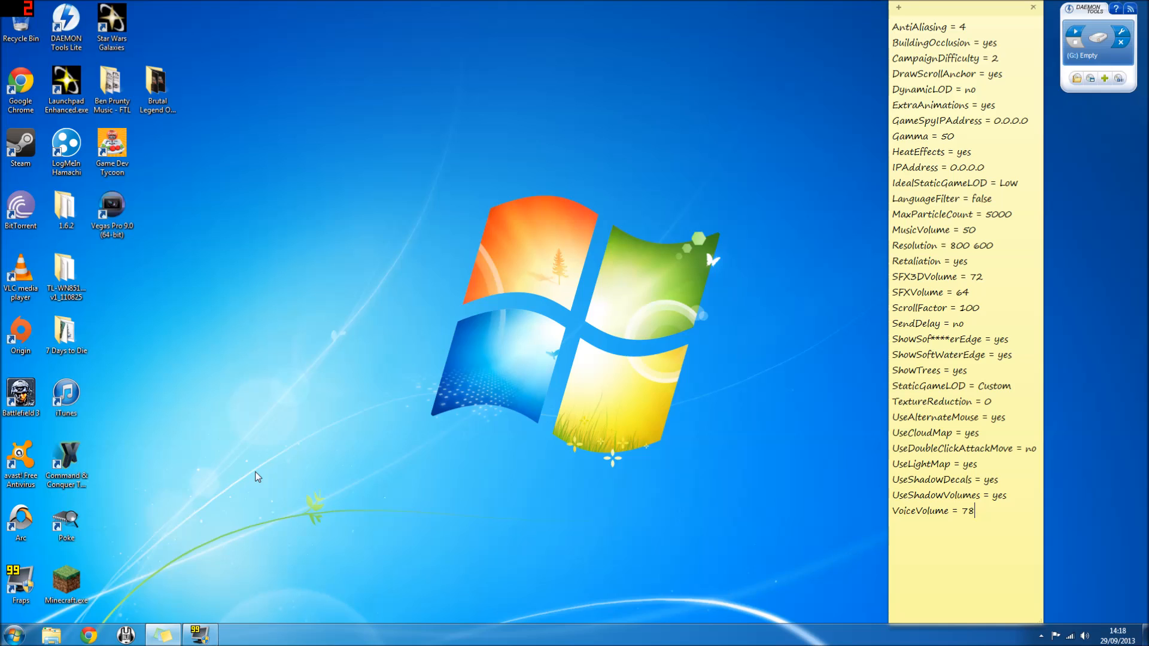
mouse_move(262, 441)
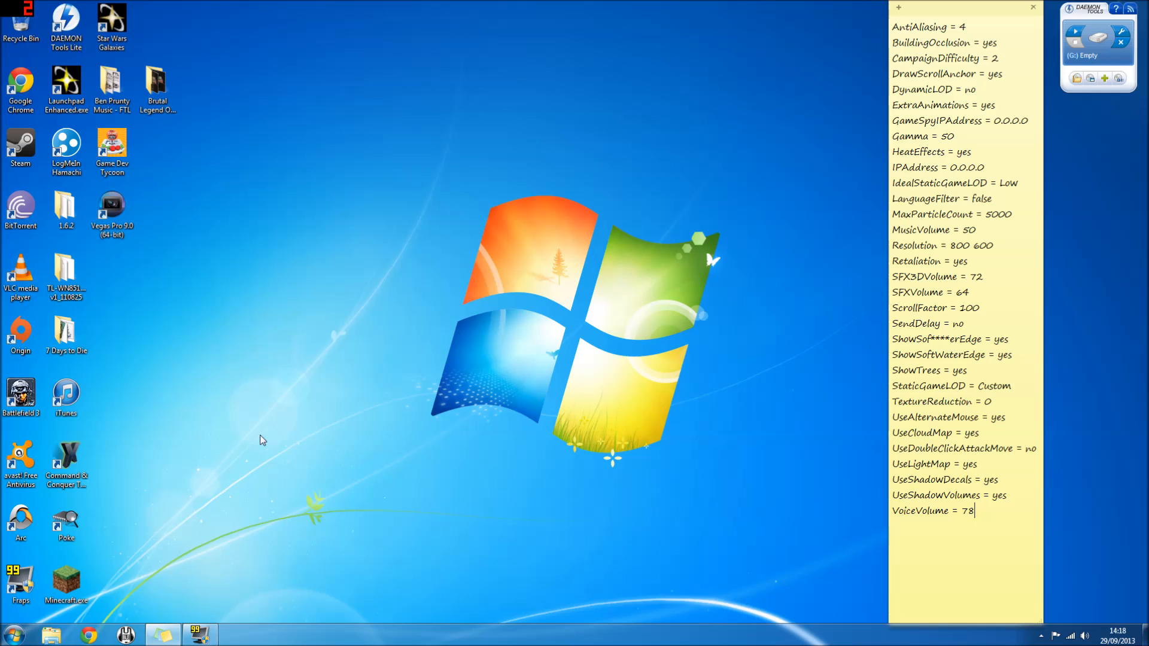
mouse_move(181, 492)
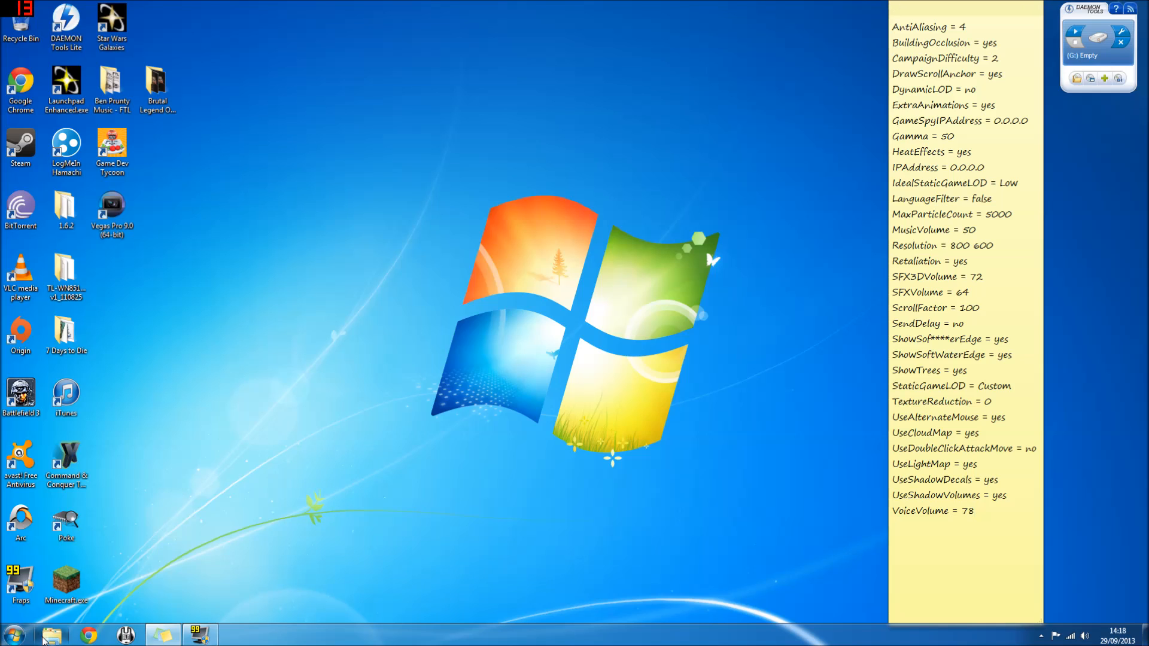
left_click(51, 635)
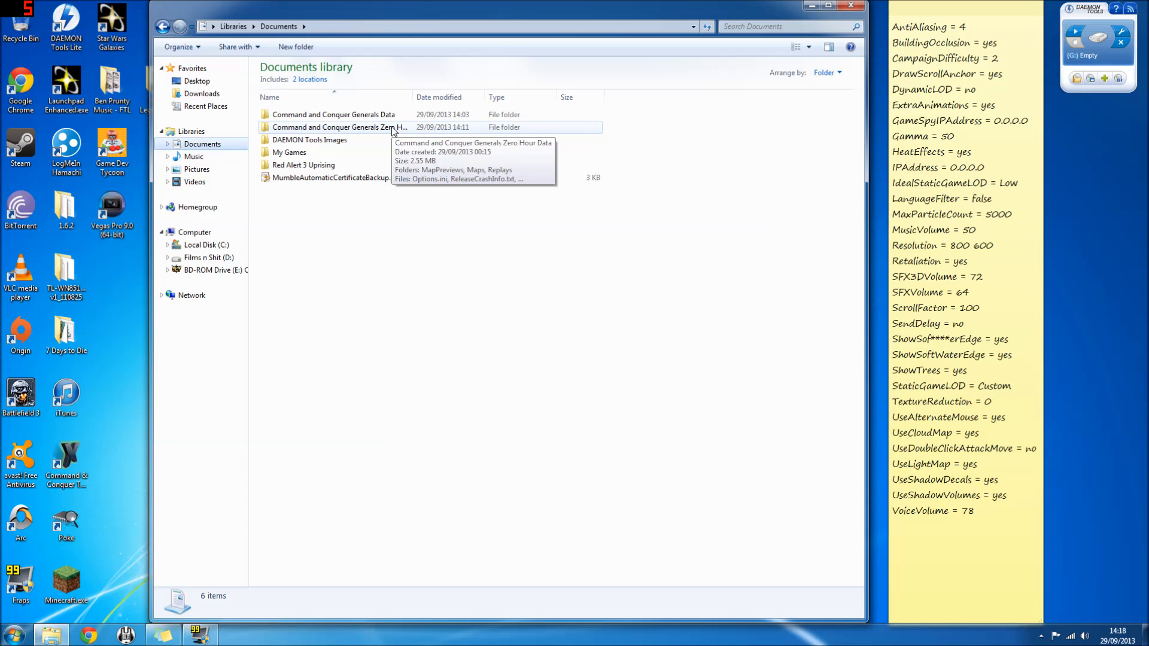
mouse_move(363, 198)
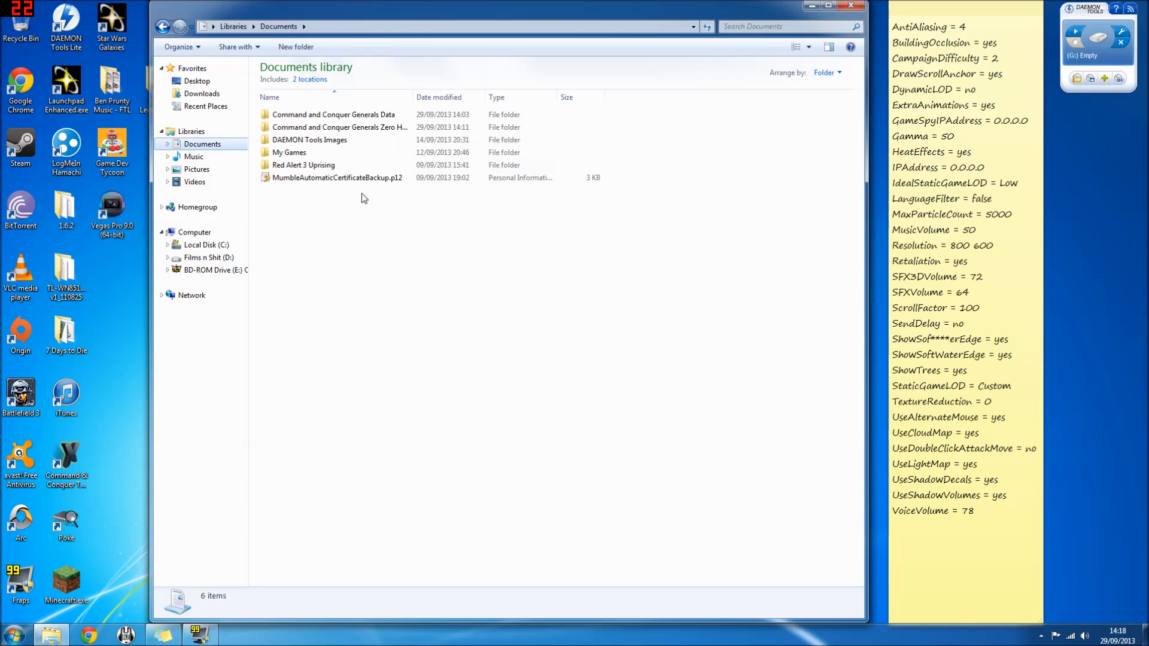
mouse_move(370, 127)
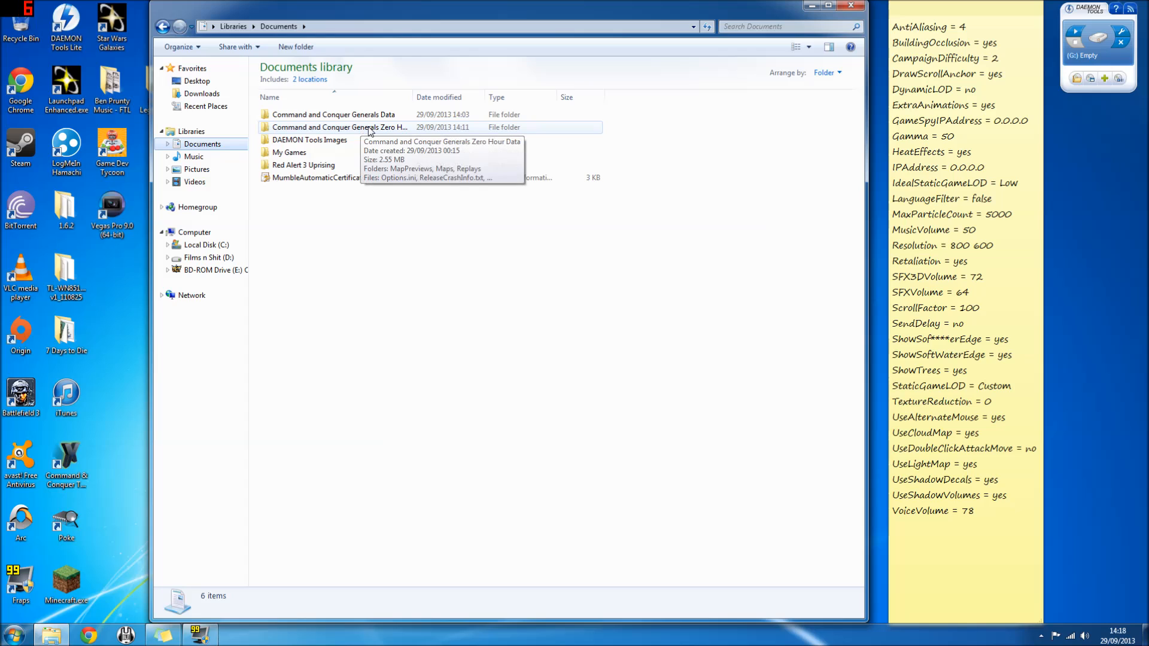
mouse_move(334, 115)
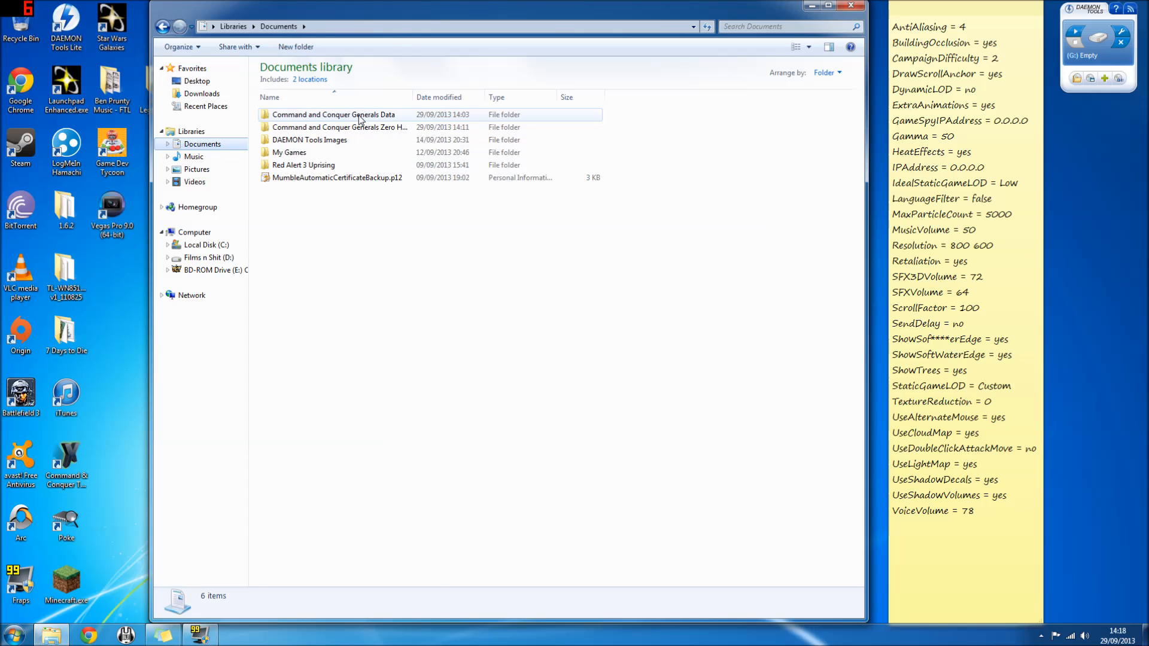
double_click(333, 115)
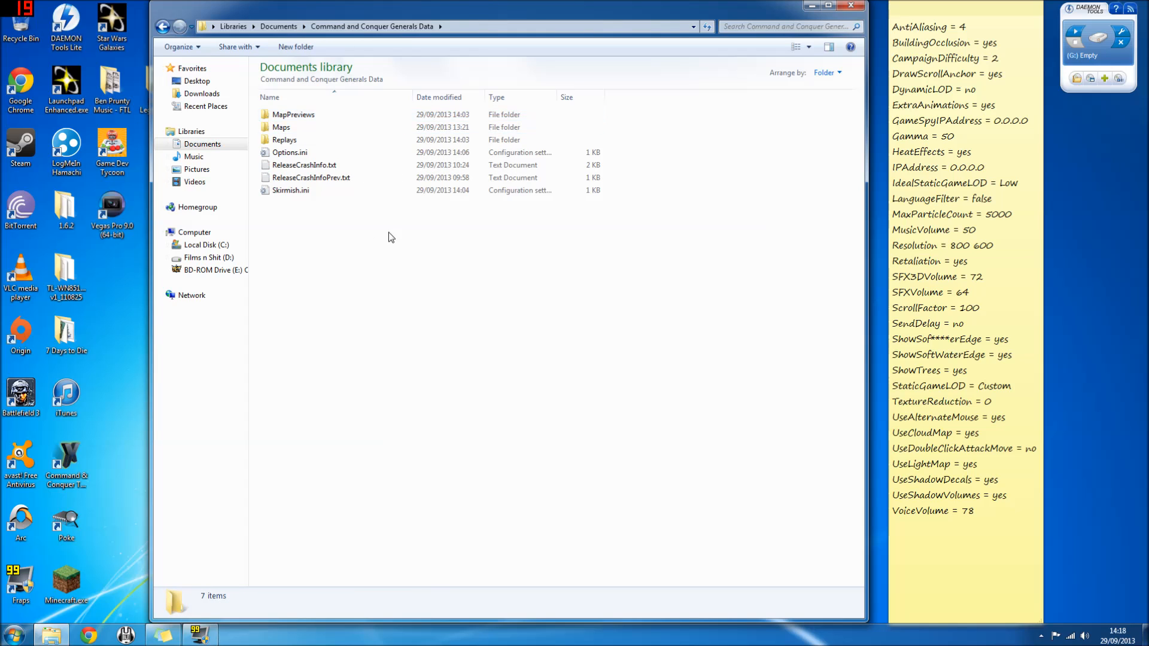
mouse_move(286, 152)
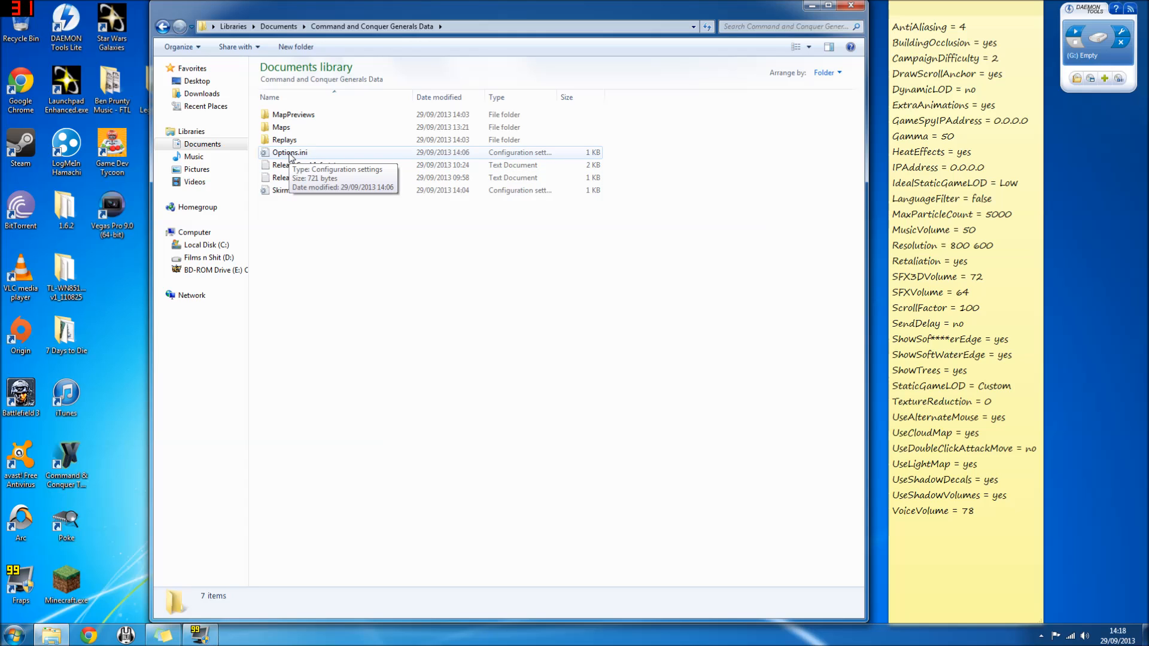
mouse_move(326, 223)
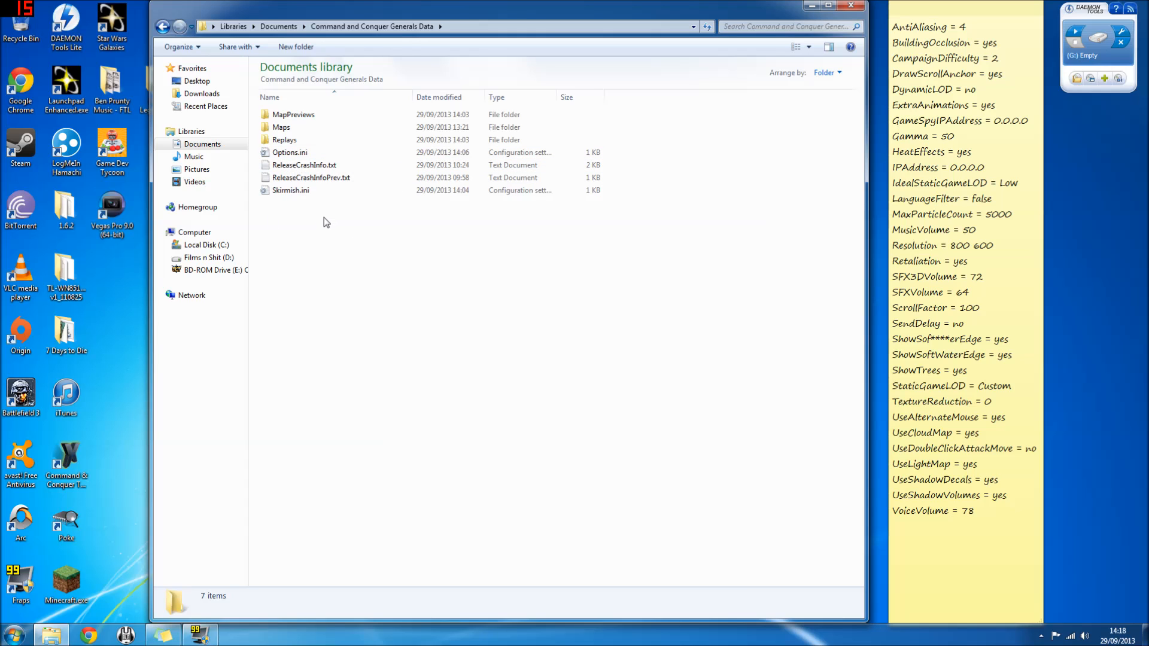
Step: Create a new empty text document in the Generals Data folder
right_click(325, 223)
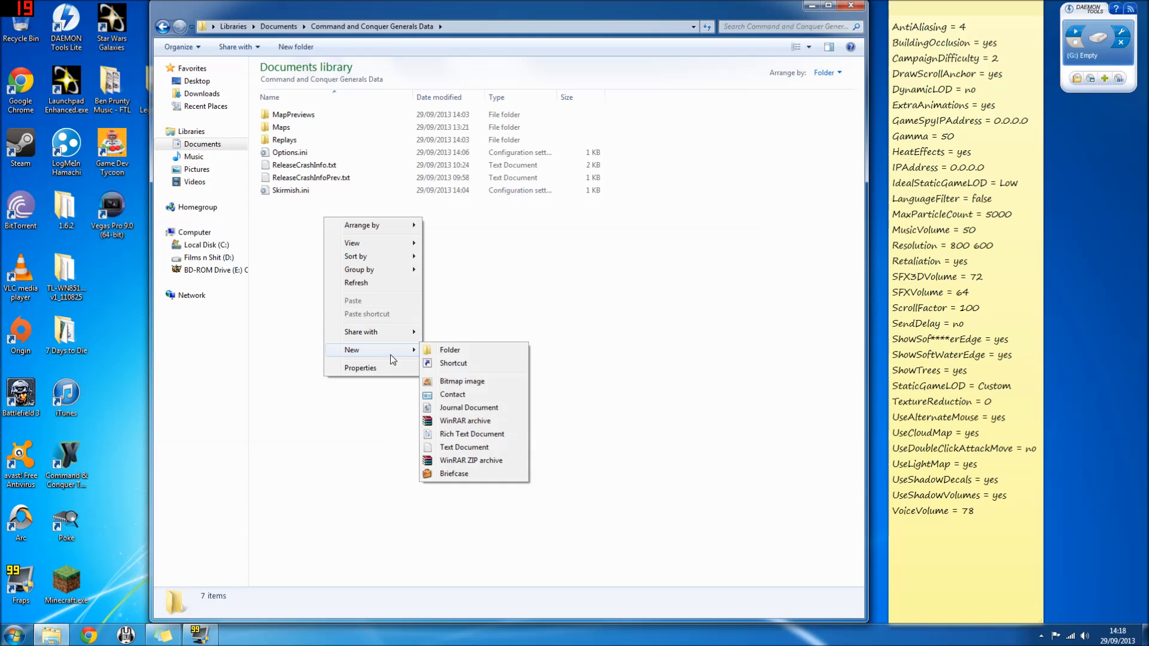
mouse_move(463, 460)
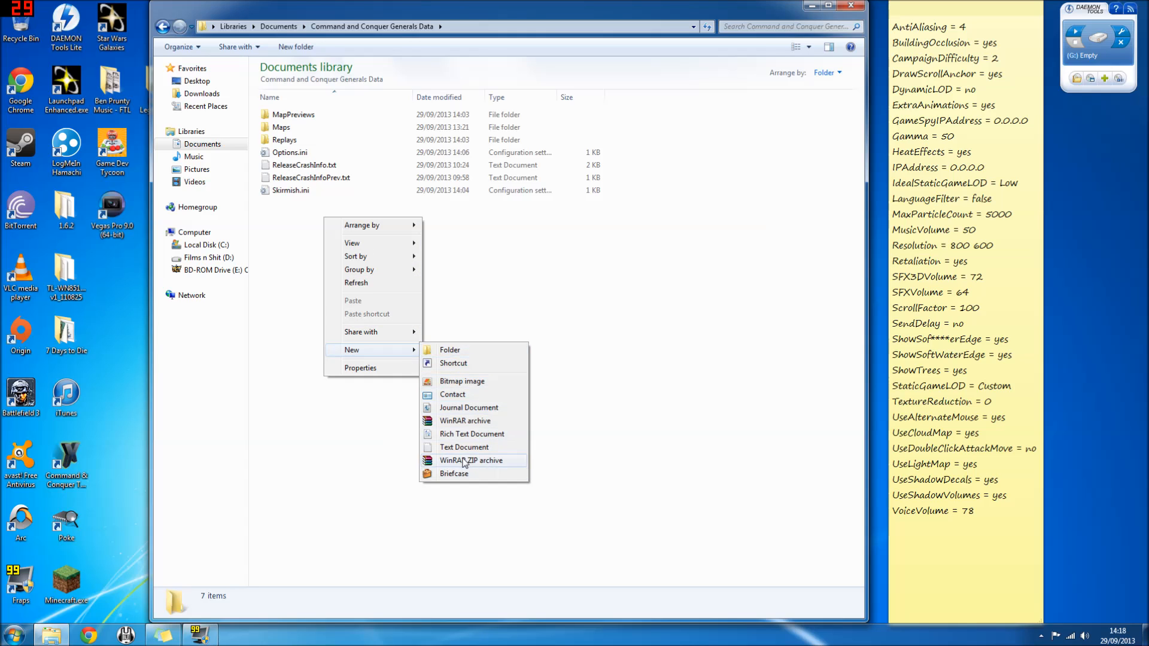
left_click(465, 447)
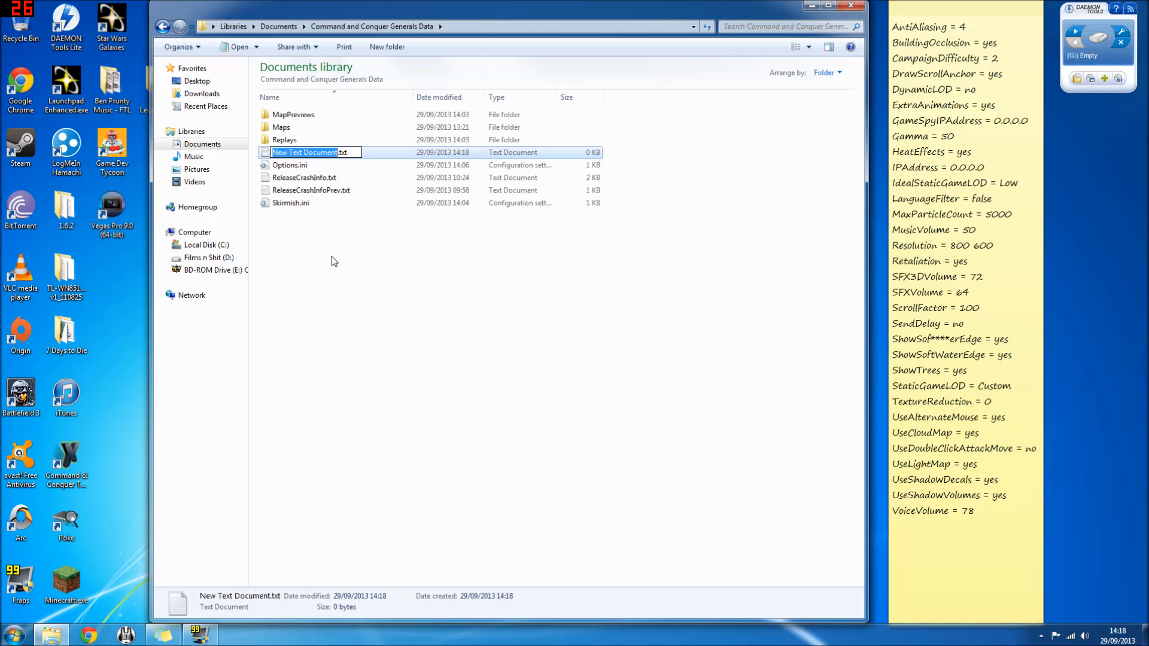
Step: Paste the settings list (AntiAliasing = 4 through VoiceVolume = 78) from the sticky note into the new document
double_click(304, 152)
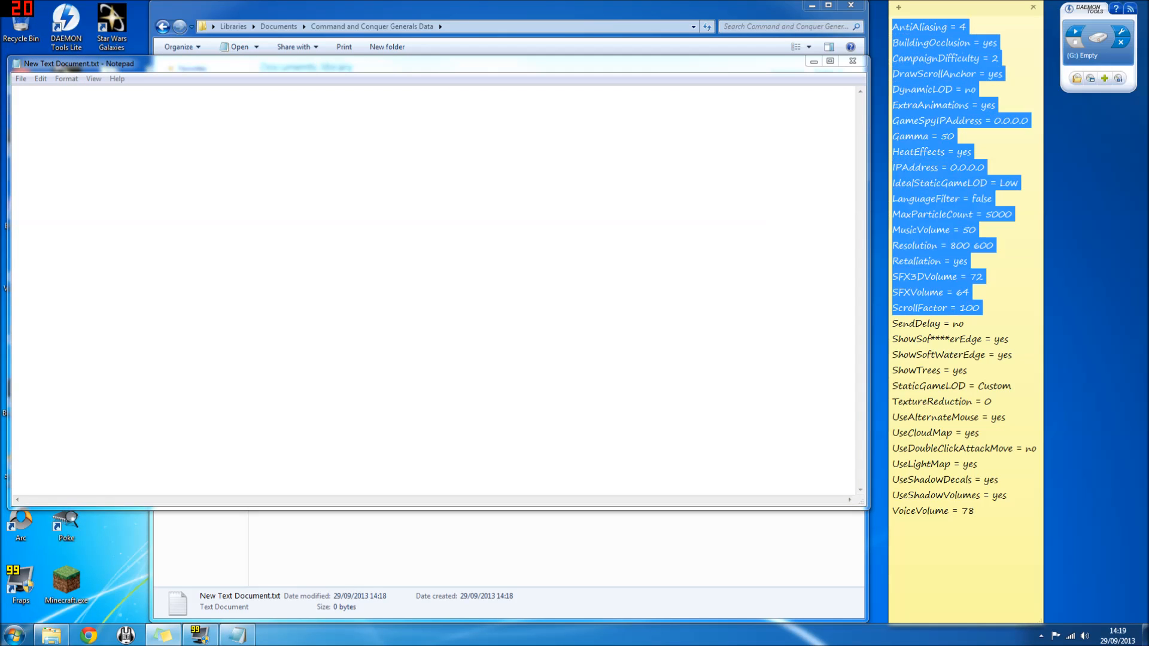
right_click(918, 227)
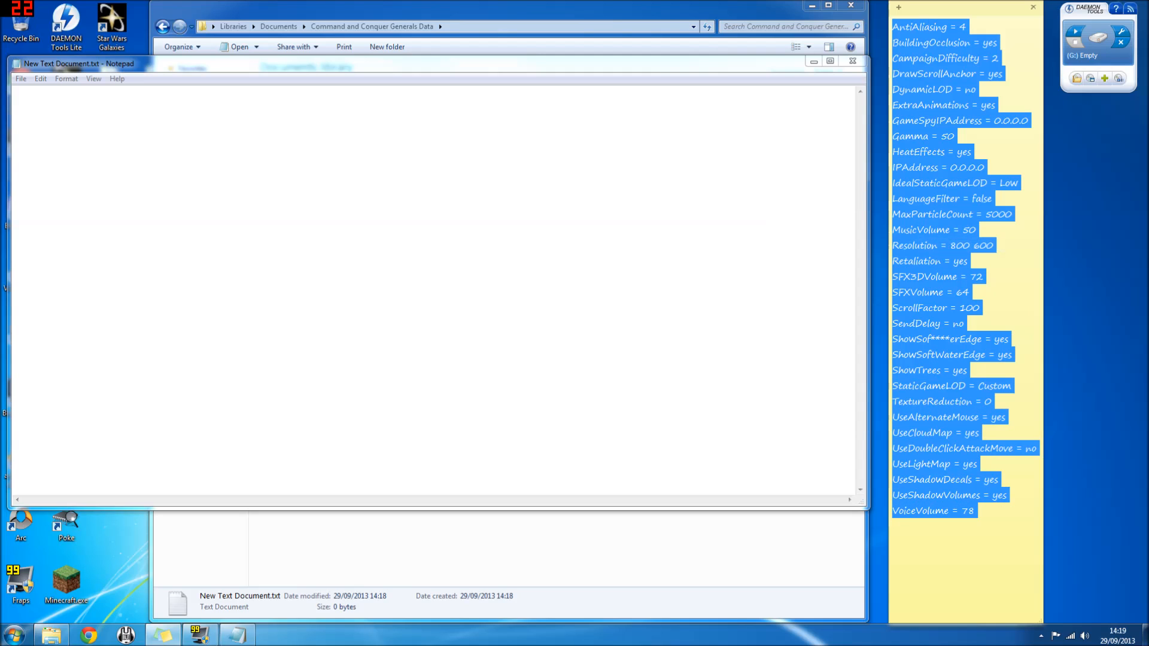
mouse_move(863, 549)
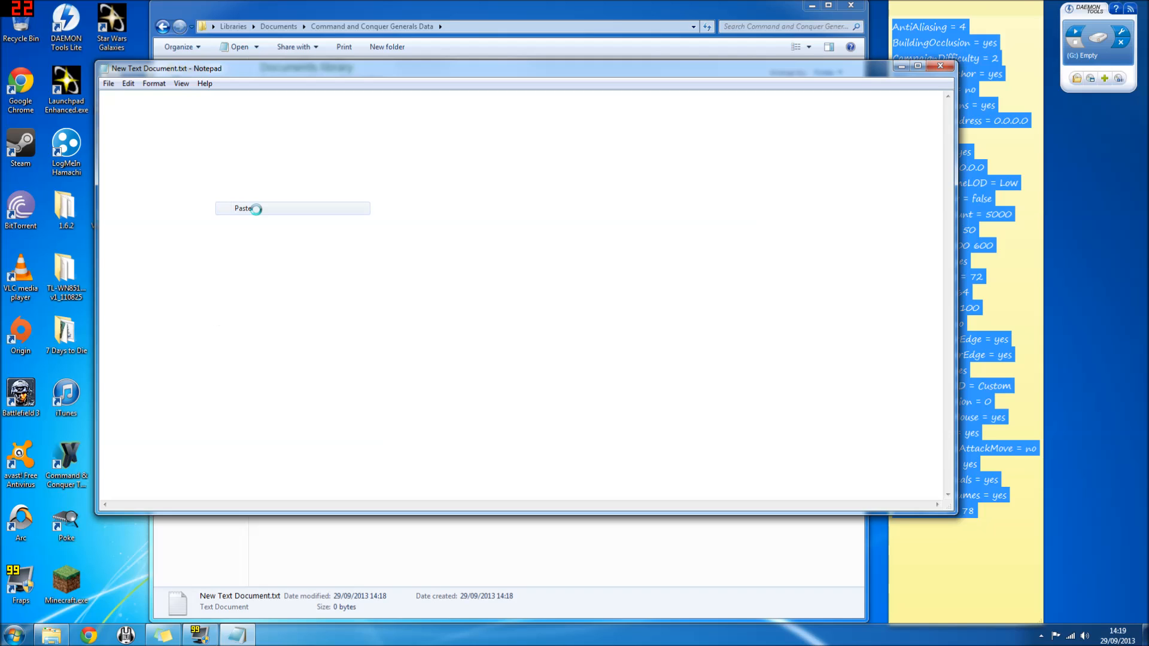
left_click(243, 208)
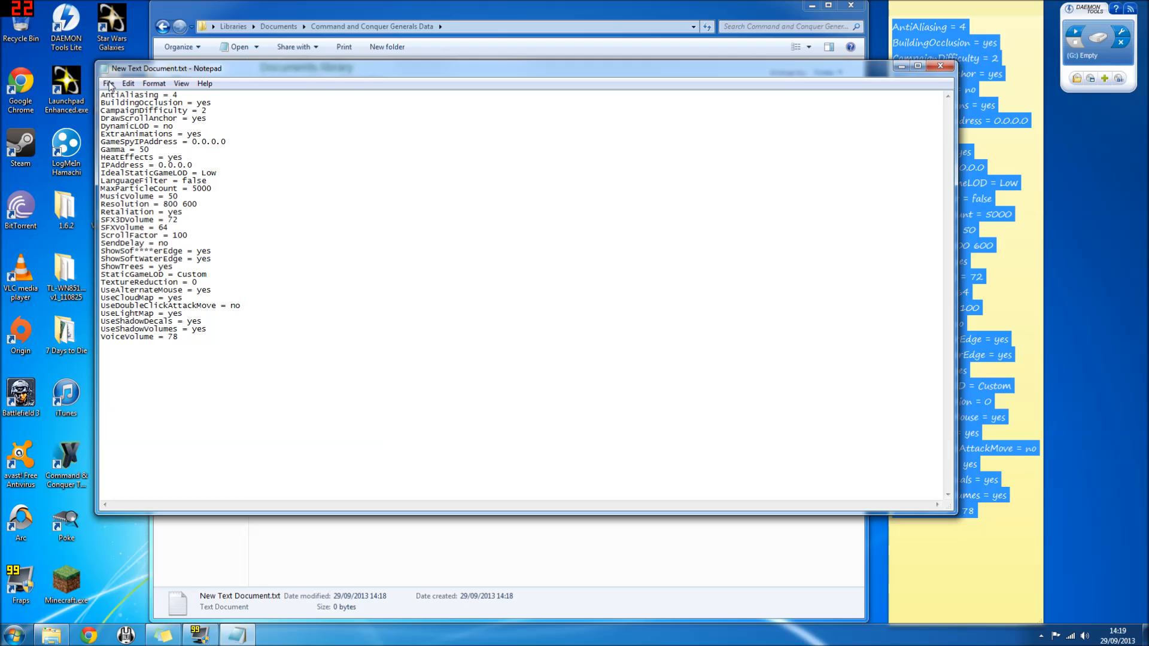
Step: Save the list as Options.ini with All Files type, replacing the existing Options.ini, and close Notepad
left_click(128, 83)
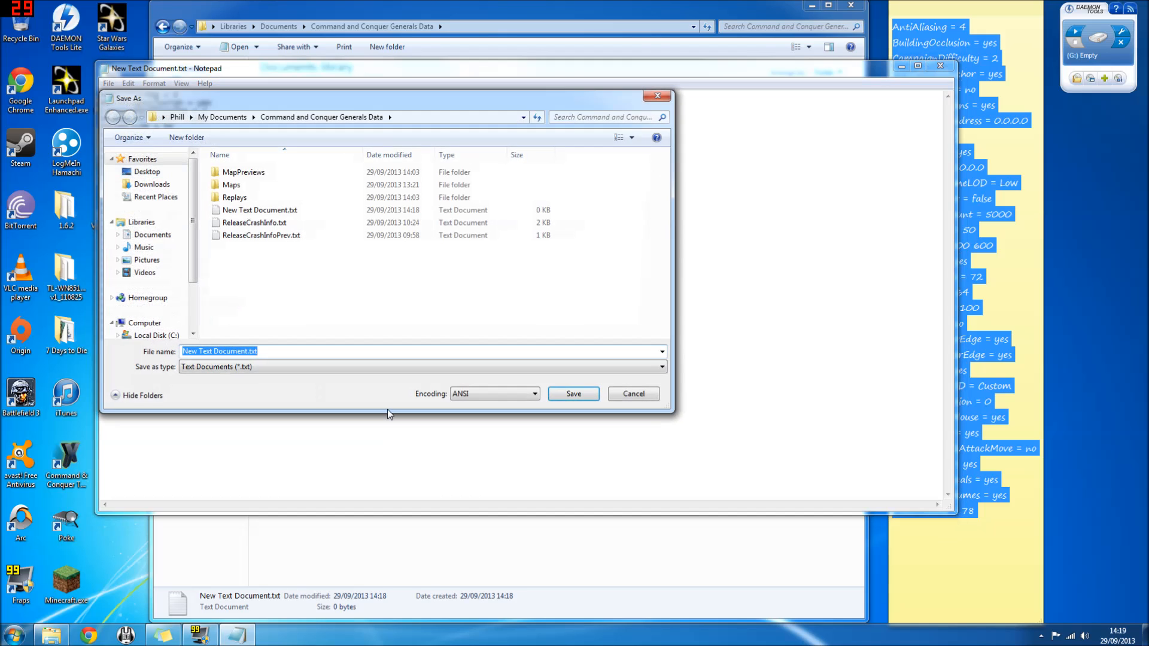
left_click(422, 366)
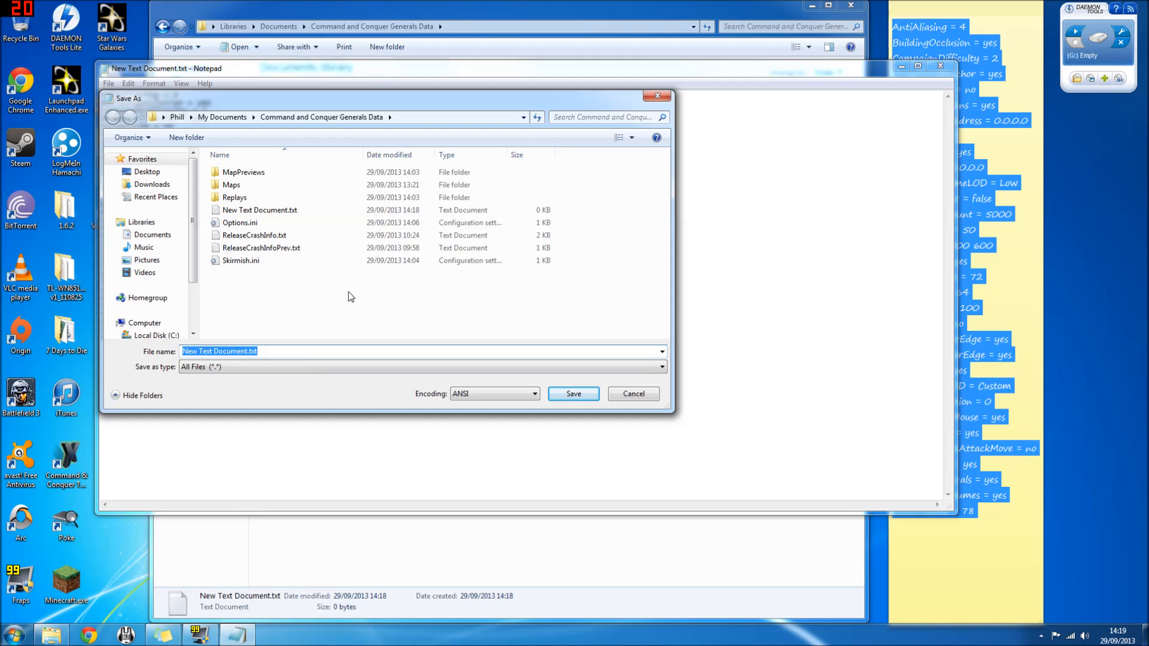
type("Options.ini")
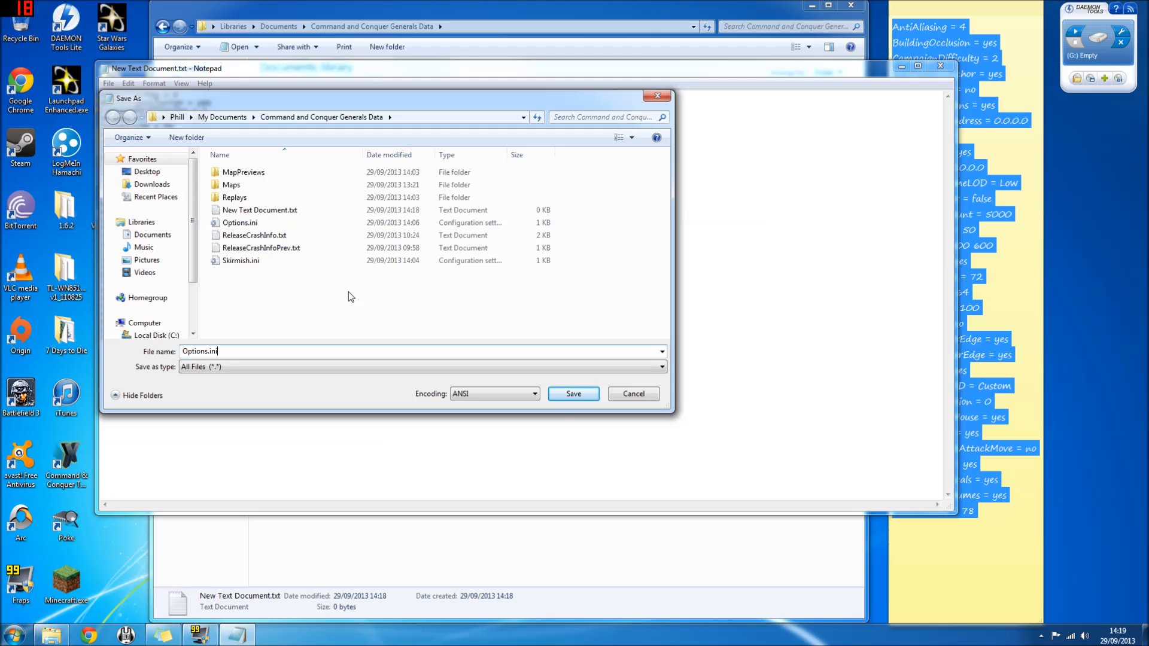
left_click(573, 394)
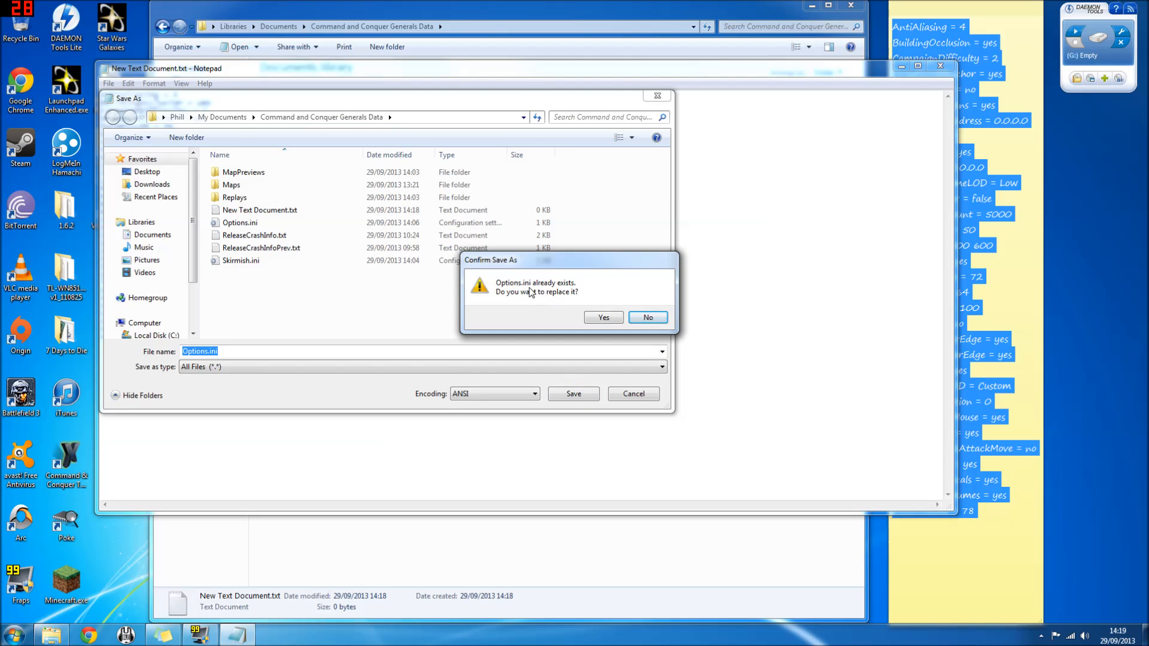
mouse_move(547, 307)
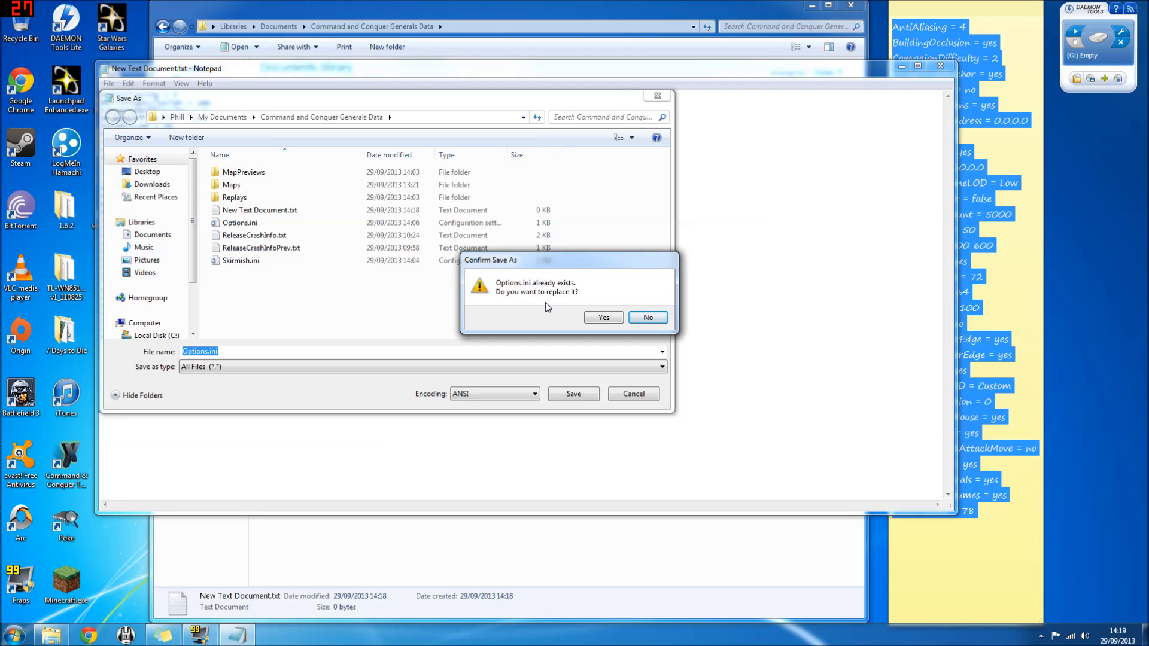
left_click(647, 316)
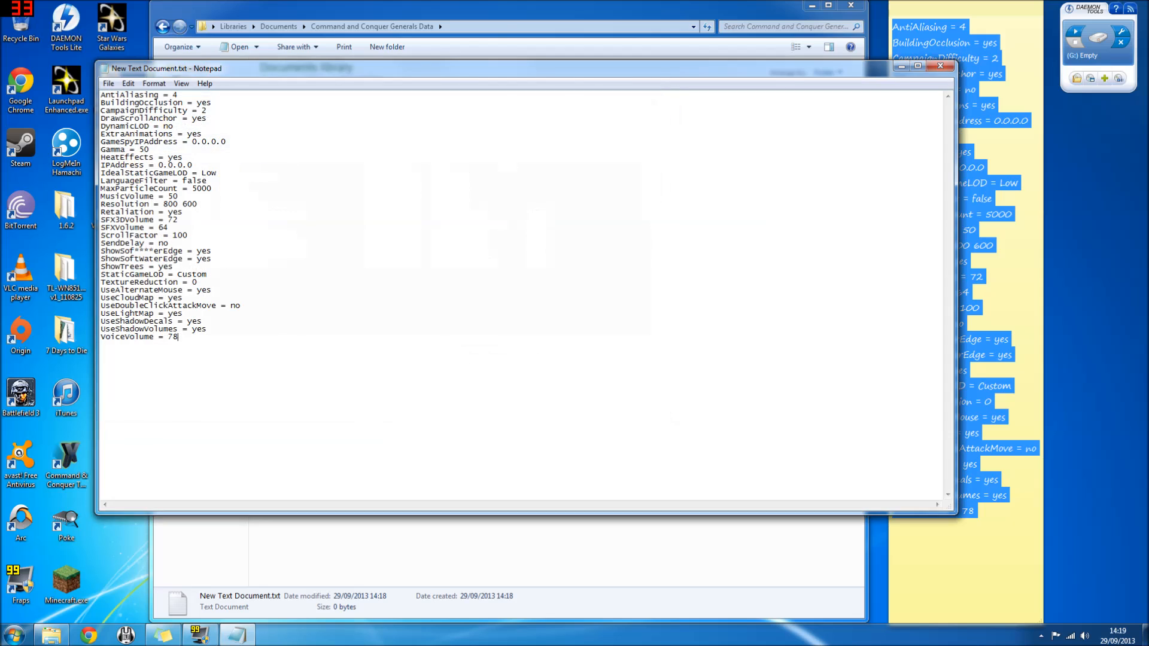
left_click(940, 66)
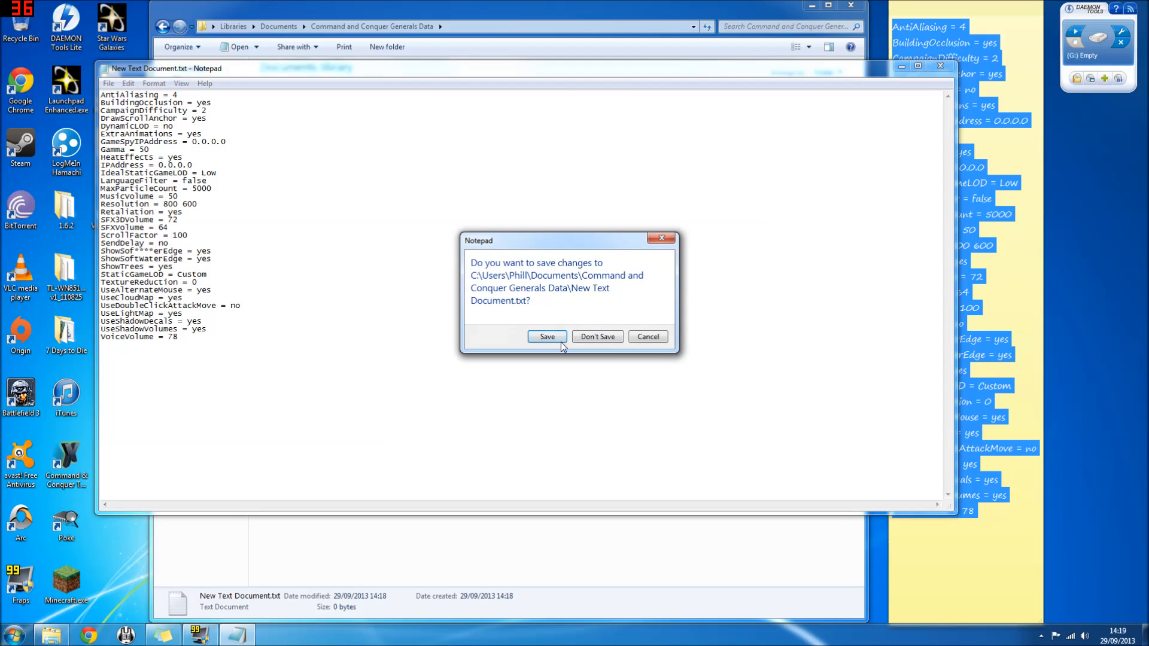
Step: Discard the leftover New Text Document.txt without saving and delete it to the Recycle Bin
left_click(596, 337)
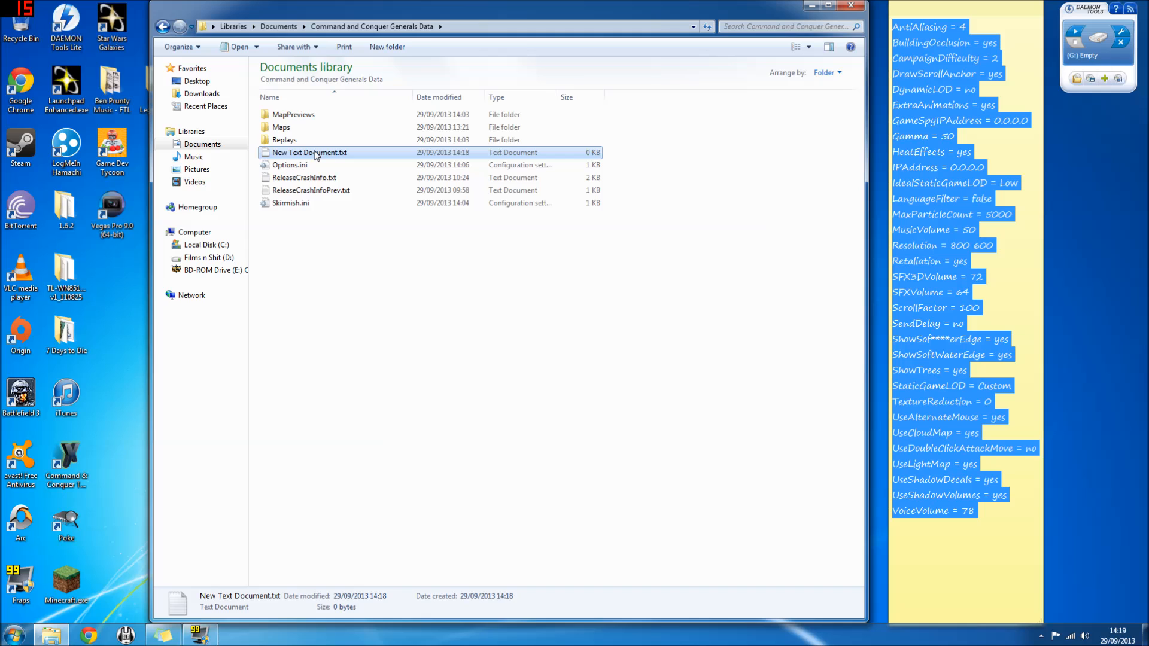
key("Delete")
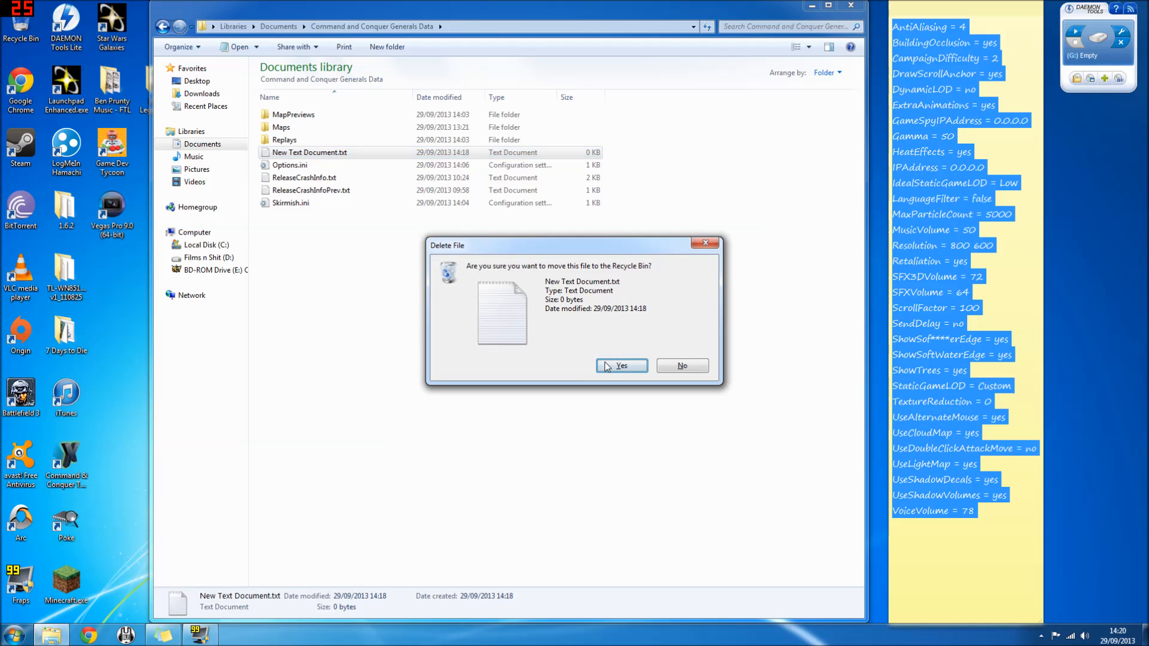
left_click(621, 366)
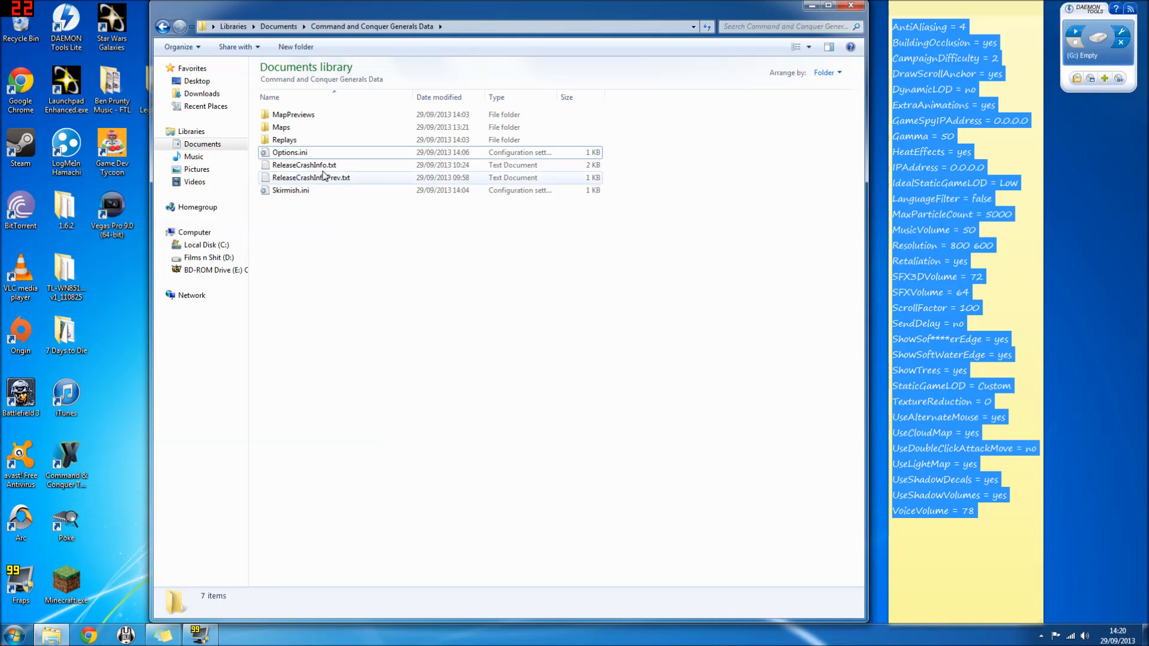
Step: Check Options.ini's contents, then go up to Documents and into the Zero Hour Data folder
left_click(289, 152)
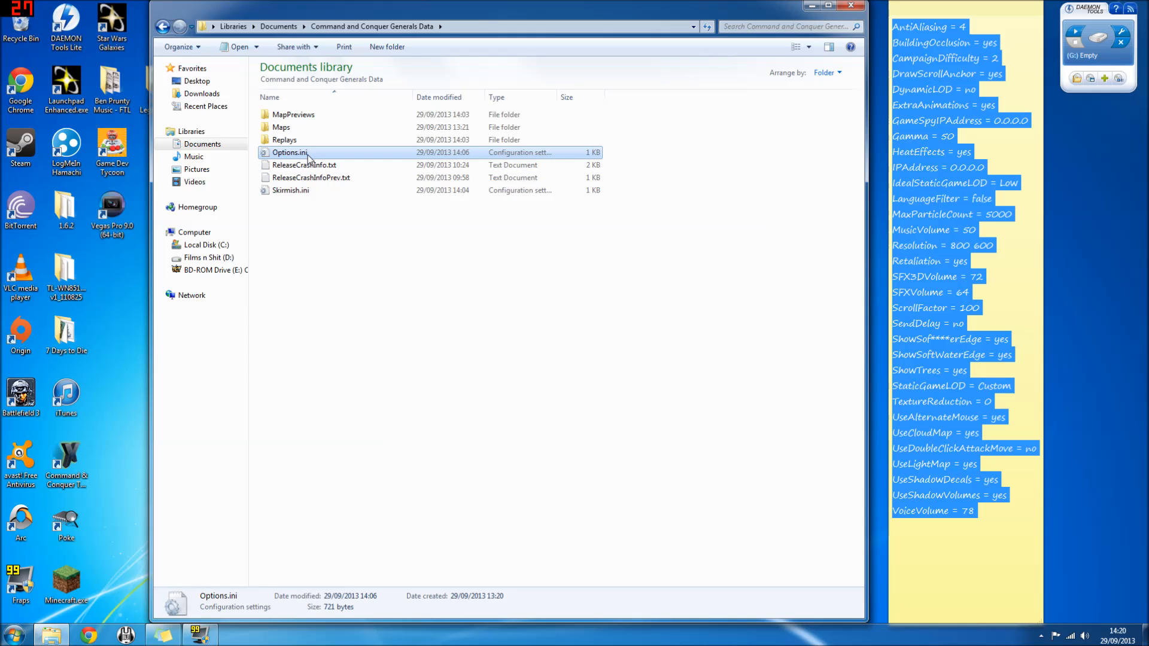
double_click(290, 152)
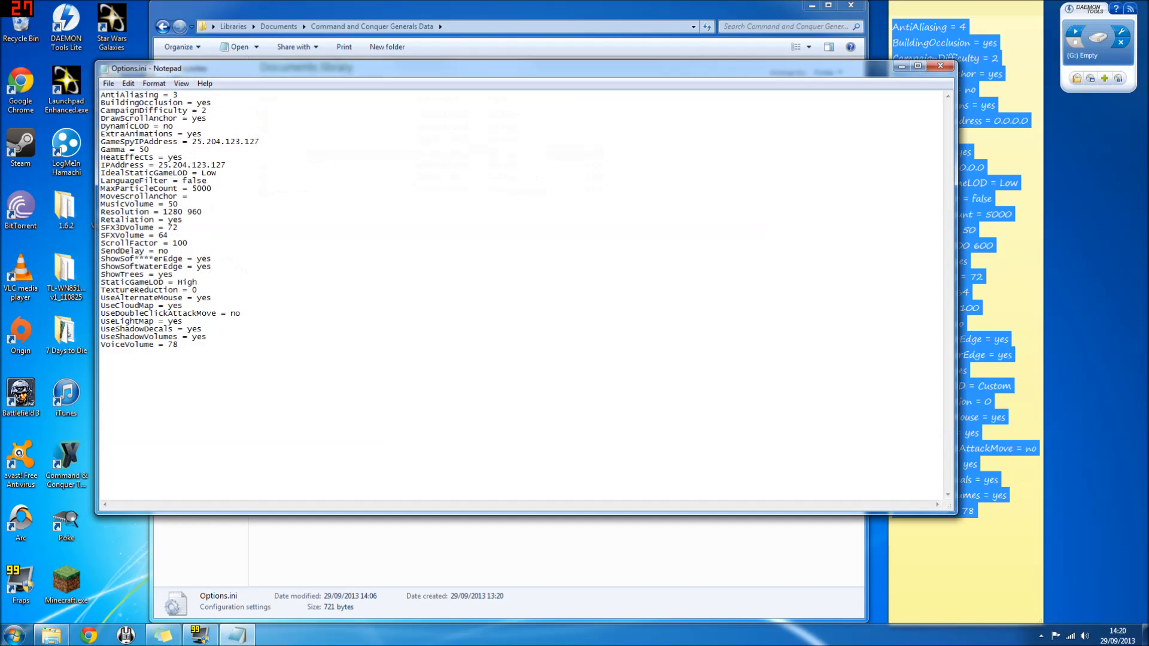
left_click(939, 66)
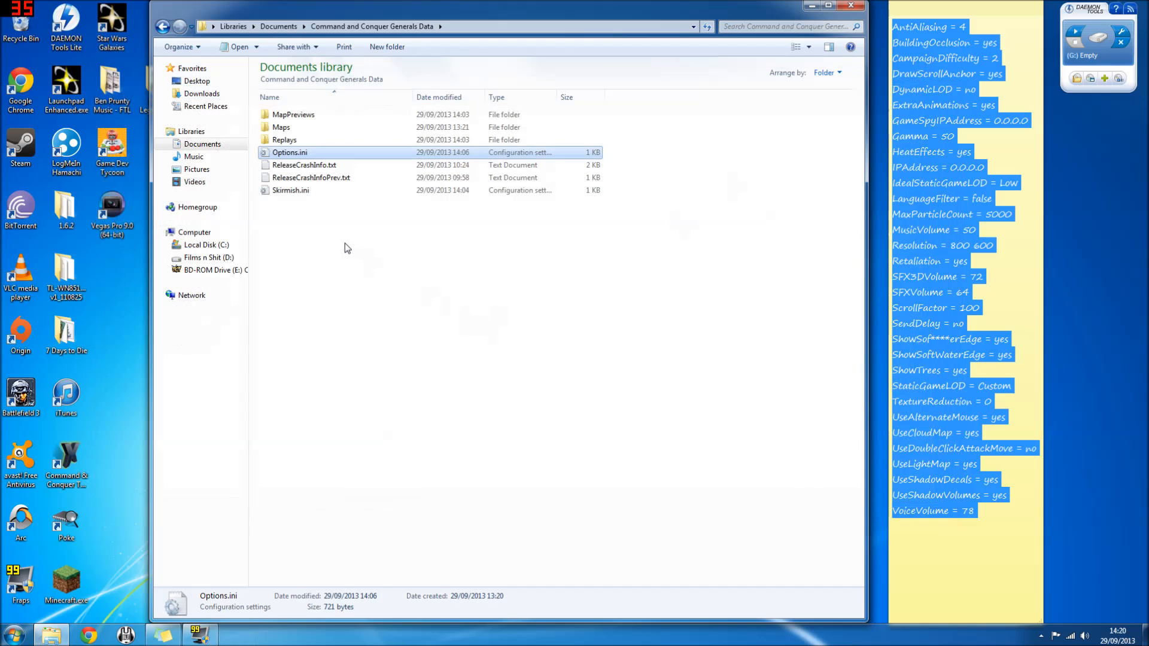
left_click(164, 27)
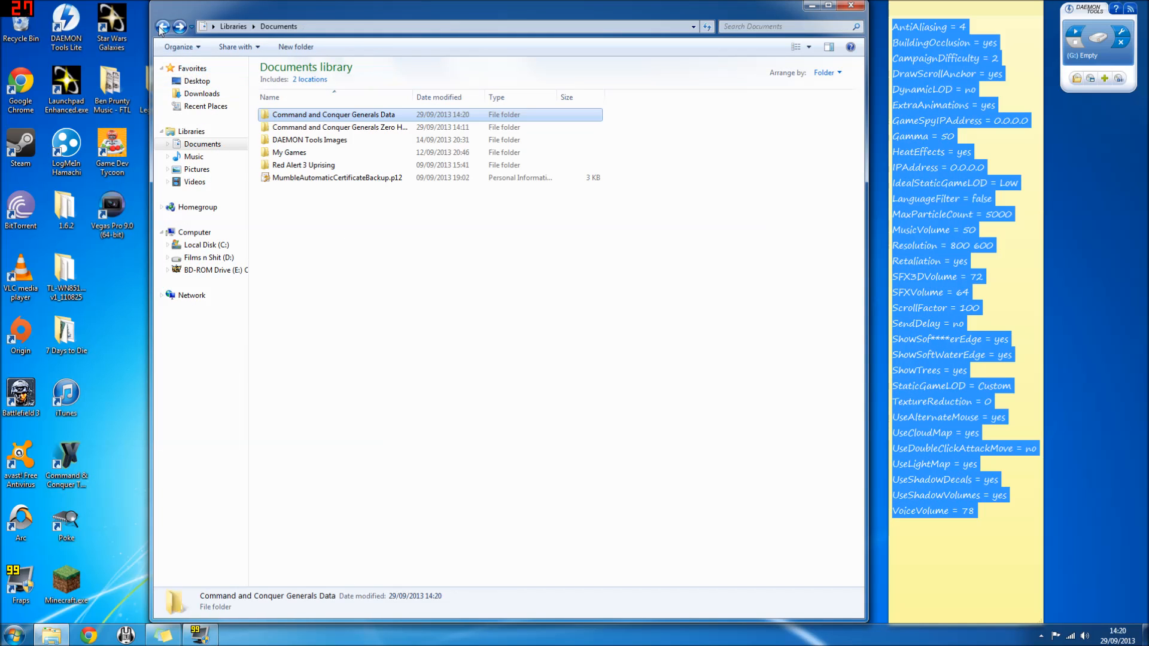
double_click(338, 127)
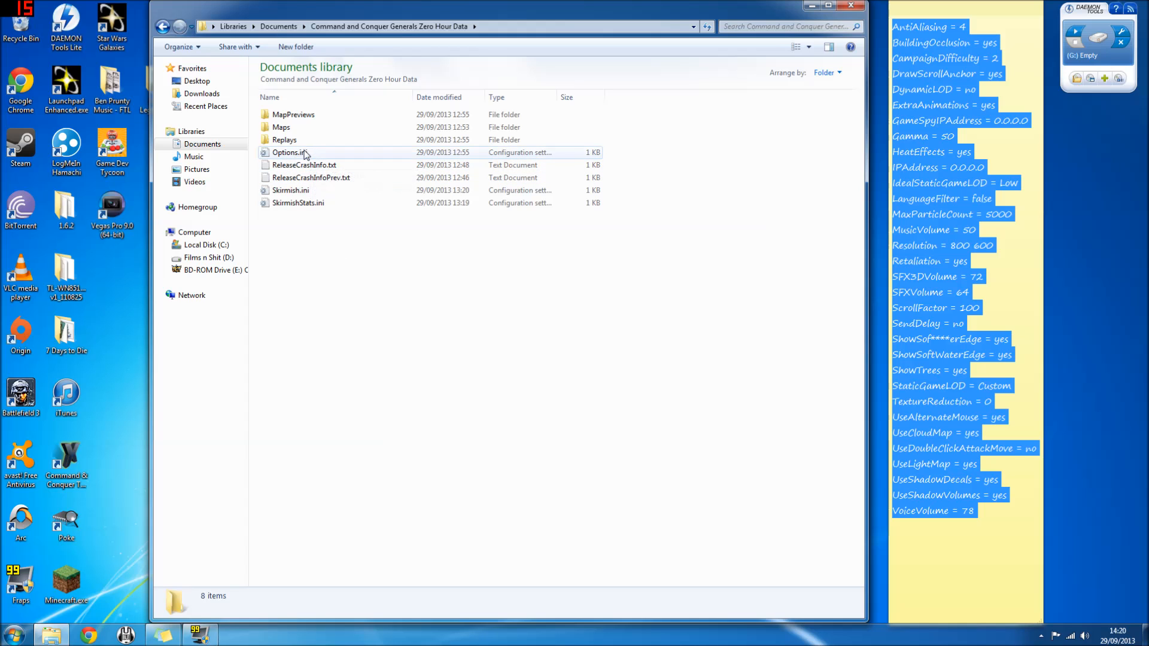
mouse_move(328, 140)
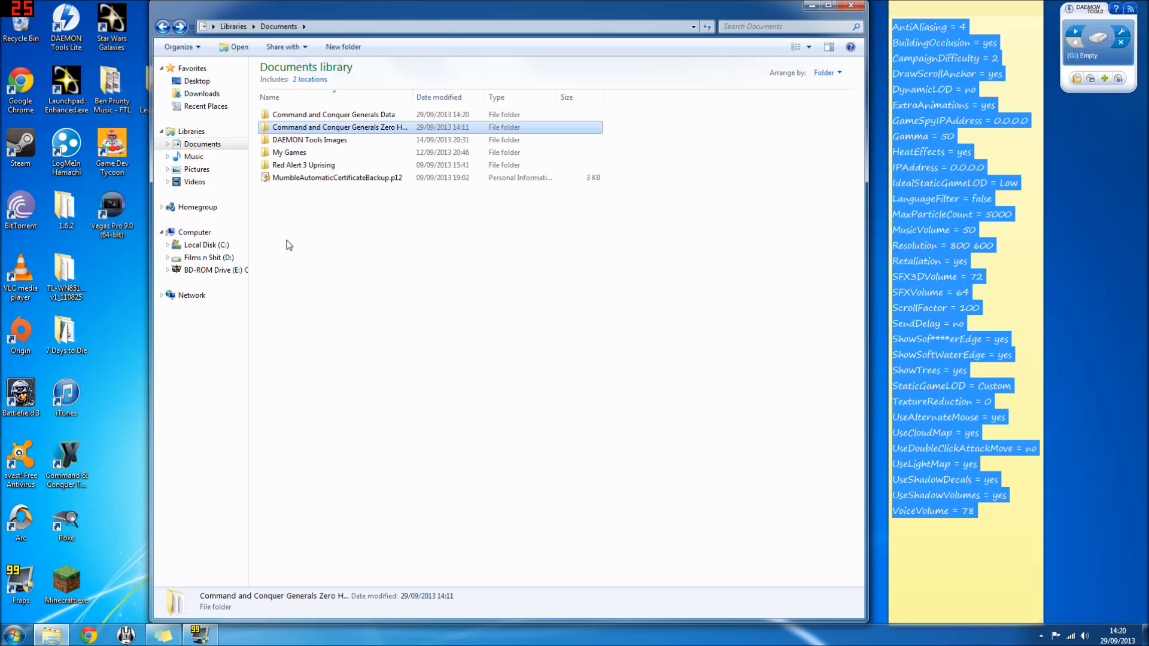
Step: Navigate C: > Program Files (x86) > EA Games > Command & Conquer The First Decade > Command & Conquer Generals
left_click(204, 245)
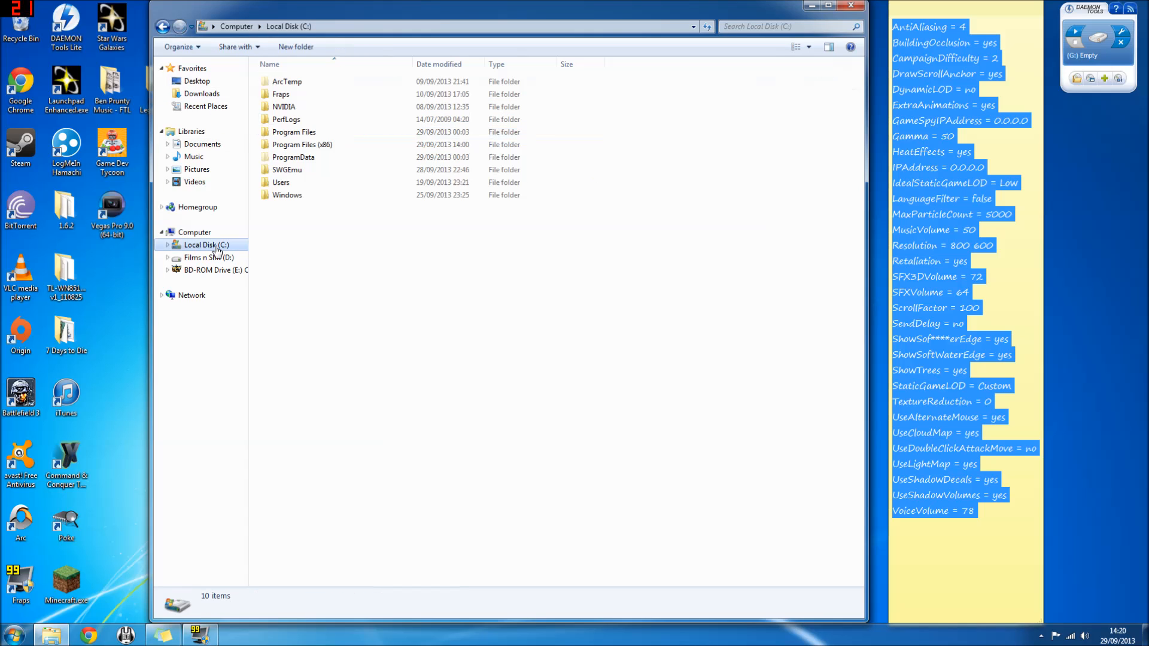
left_click(302, 145)
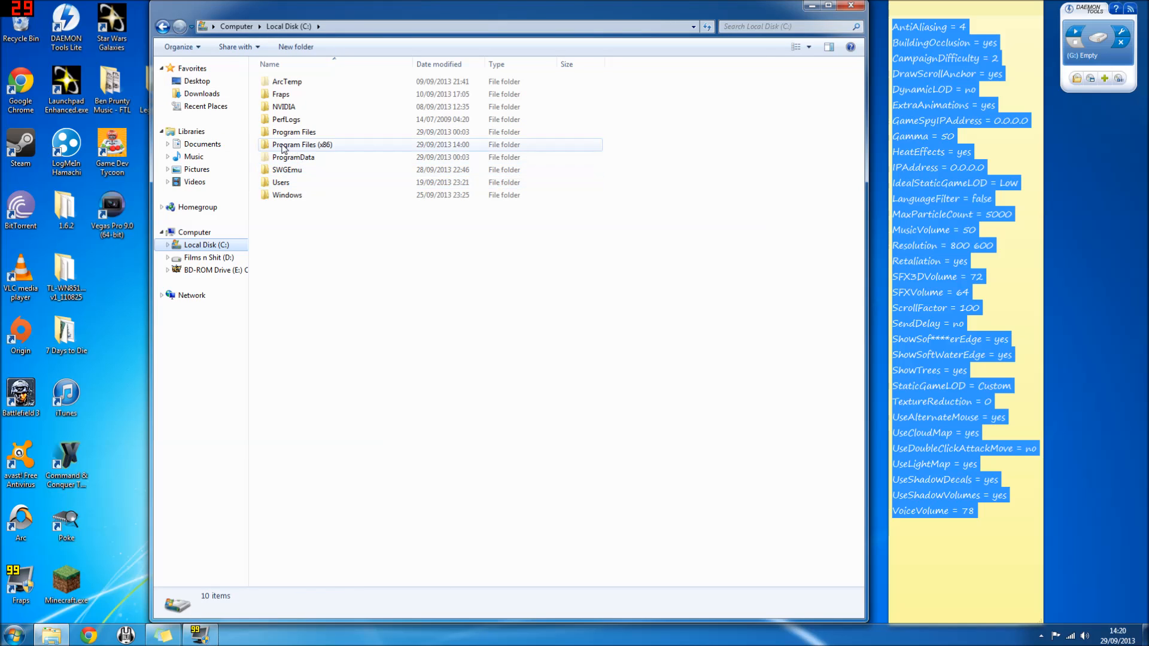
double_click(301, 145)
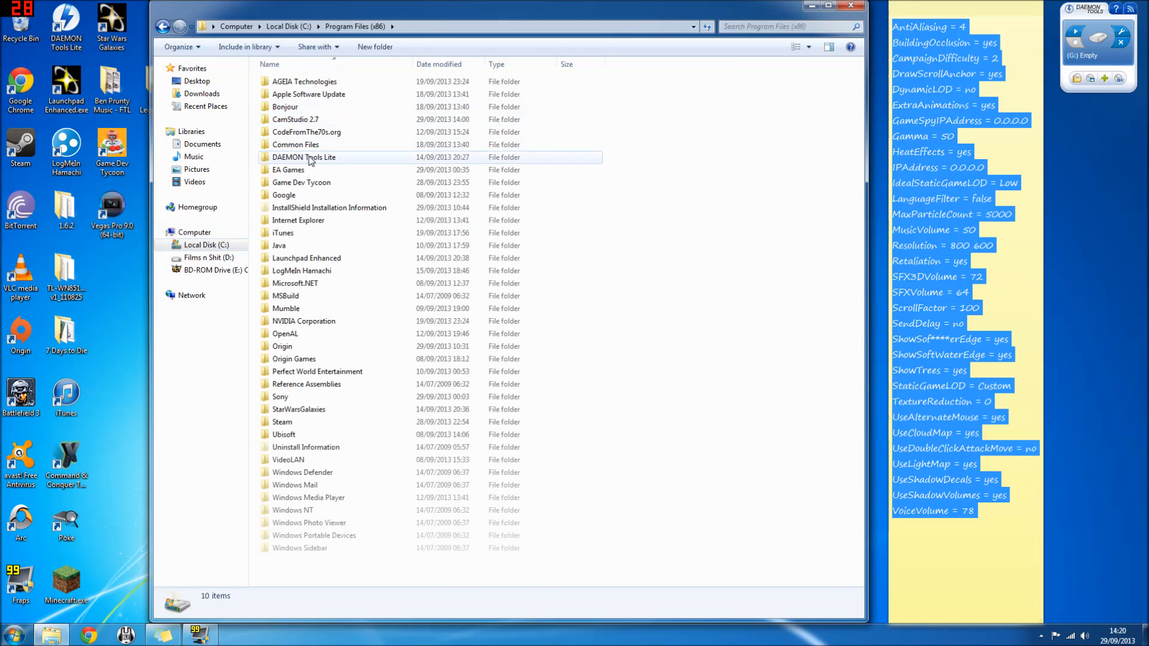
double_click(288, 169)
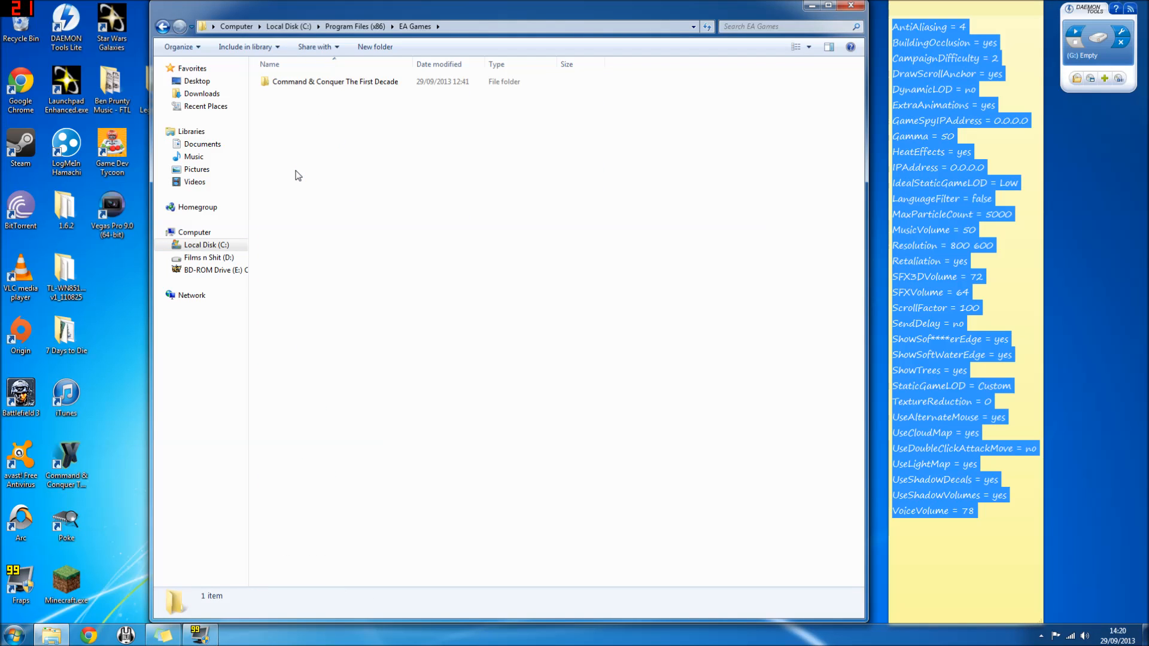
double_click(335, 81)
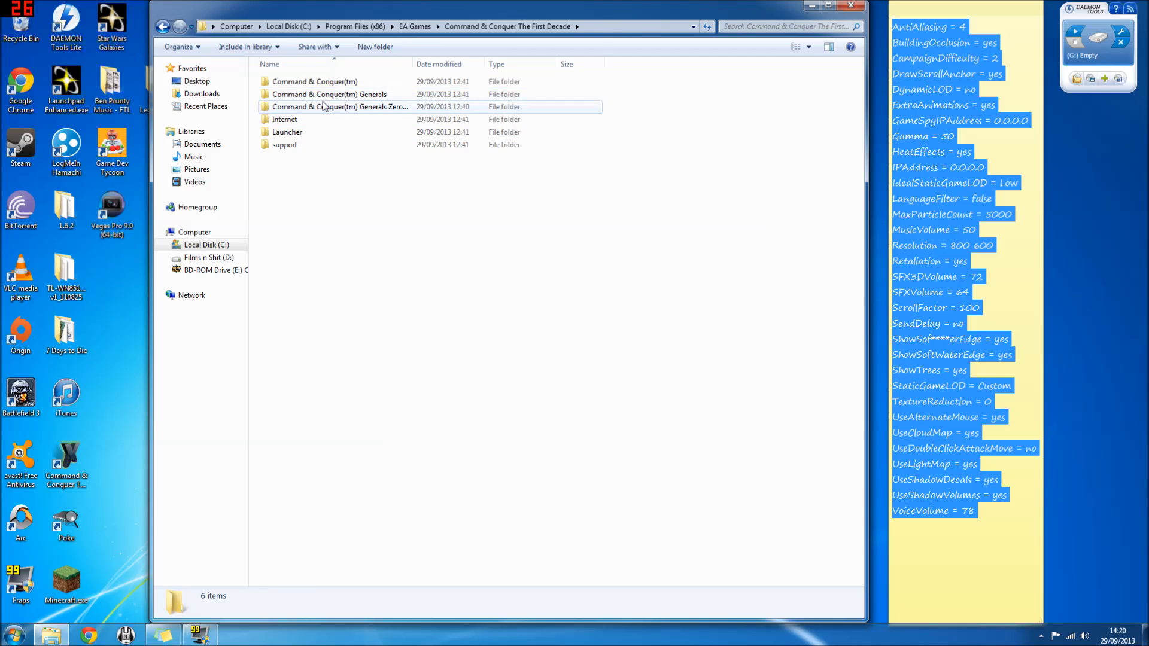
double_click(331, 94)
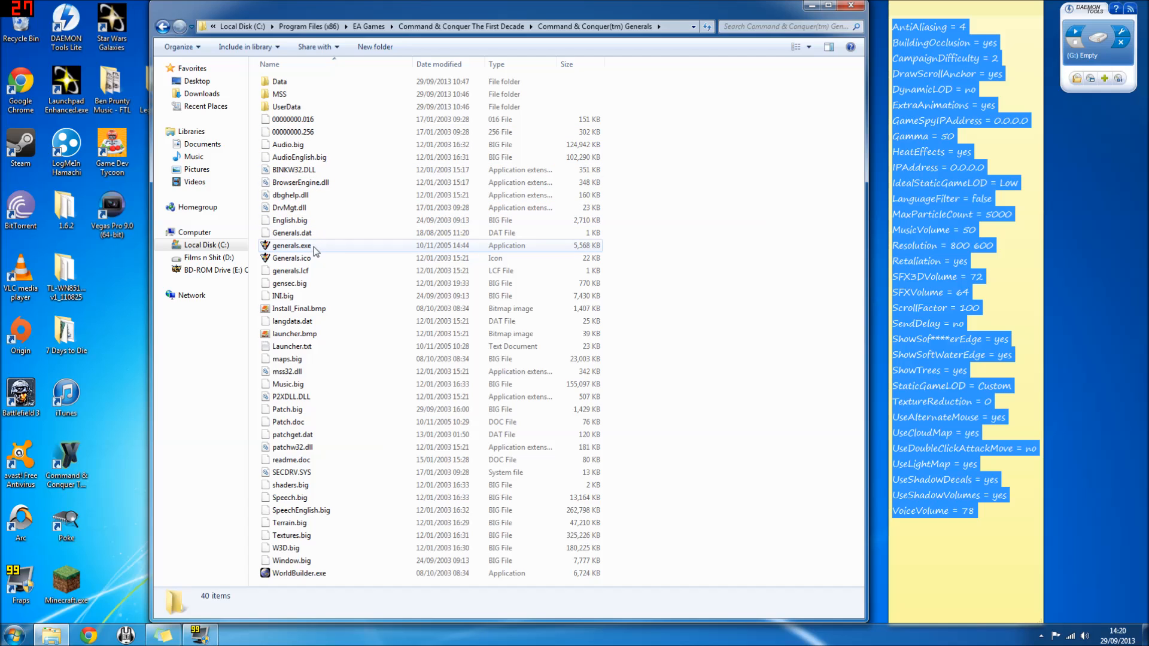
Step: Check the Generals folder's properties and close them without changes
right_click(315, 251)
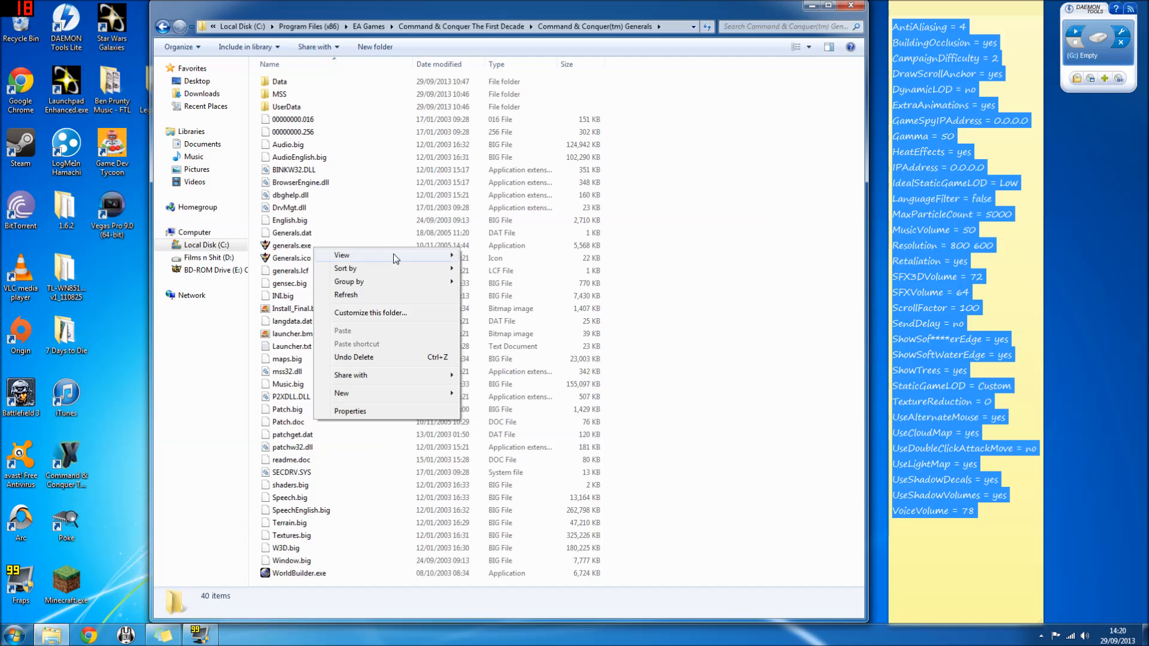
left_click(349, 411)
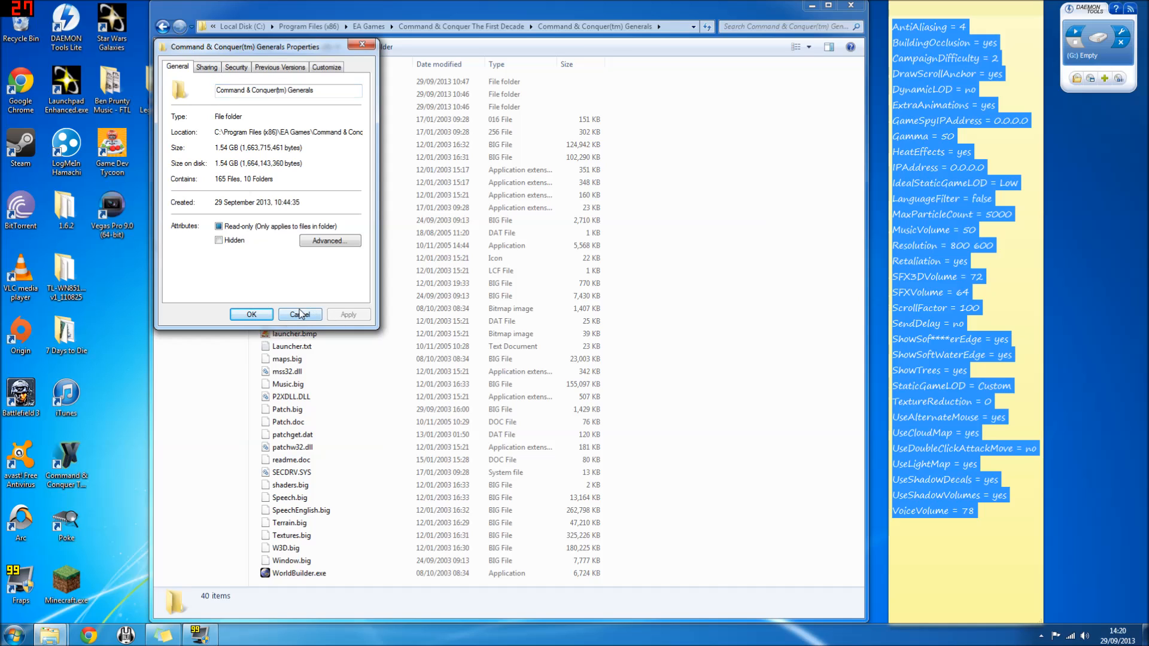
left_click(299, 313)
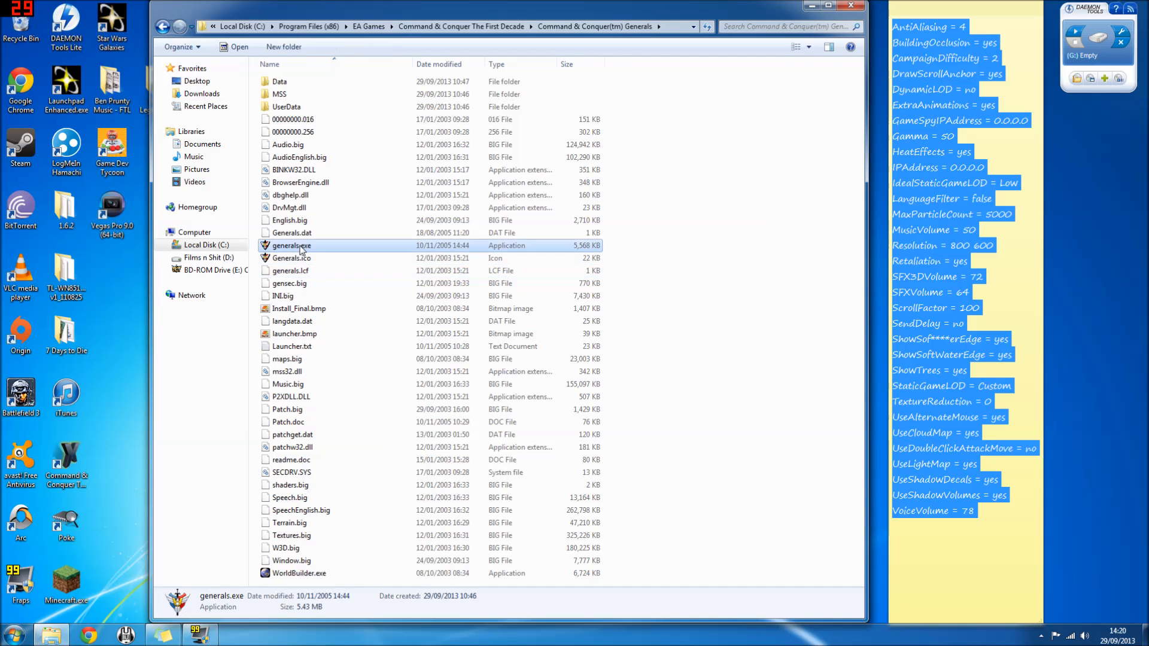
mouse_move(337, 503)
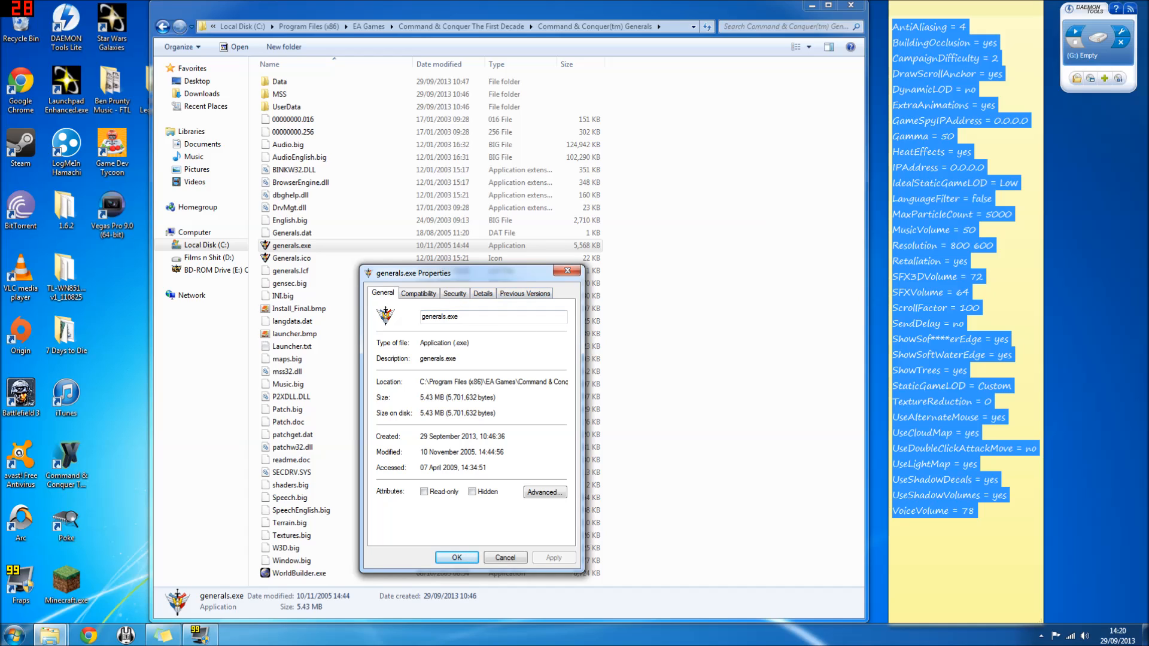
Step: Confirm generals.exe keeps Windows XP (Service Pack 3) compatibility and Run as administrator
left_click(417, 293)
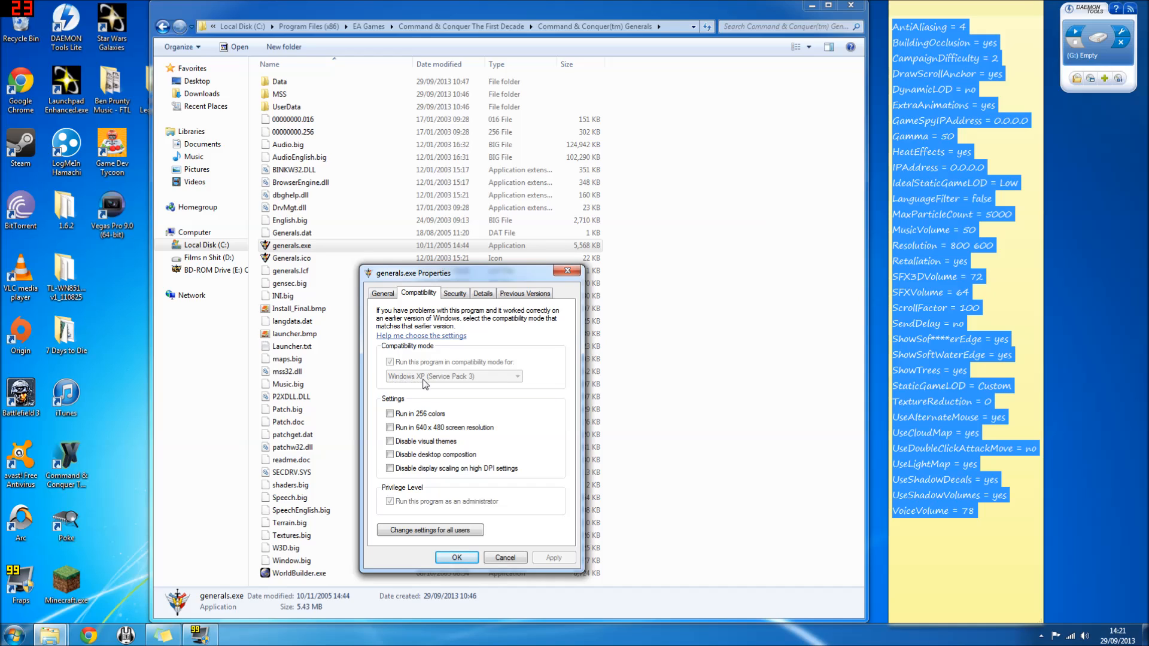
mouse_move(438, 504)
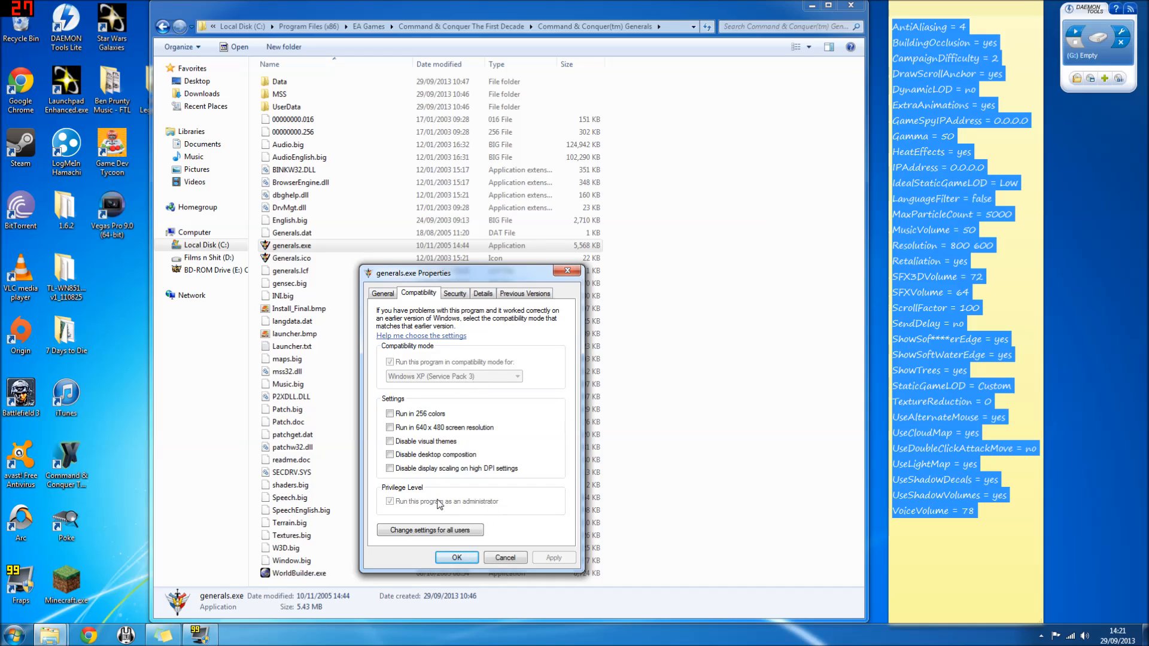
mouse_move(495, 507)
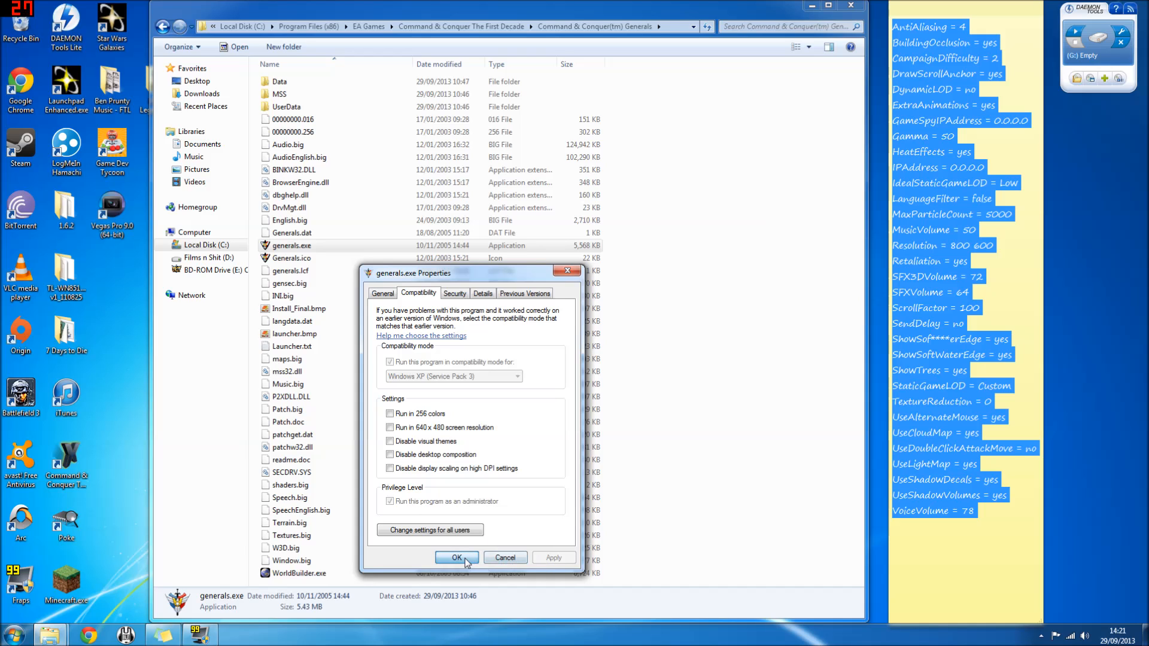
left_click(456, 558)
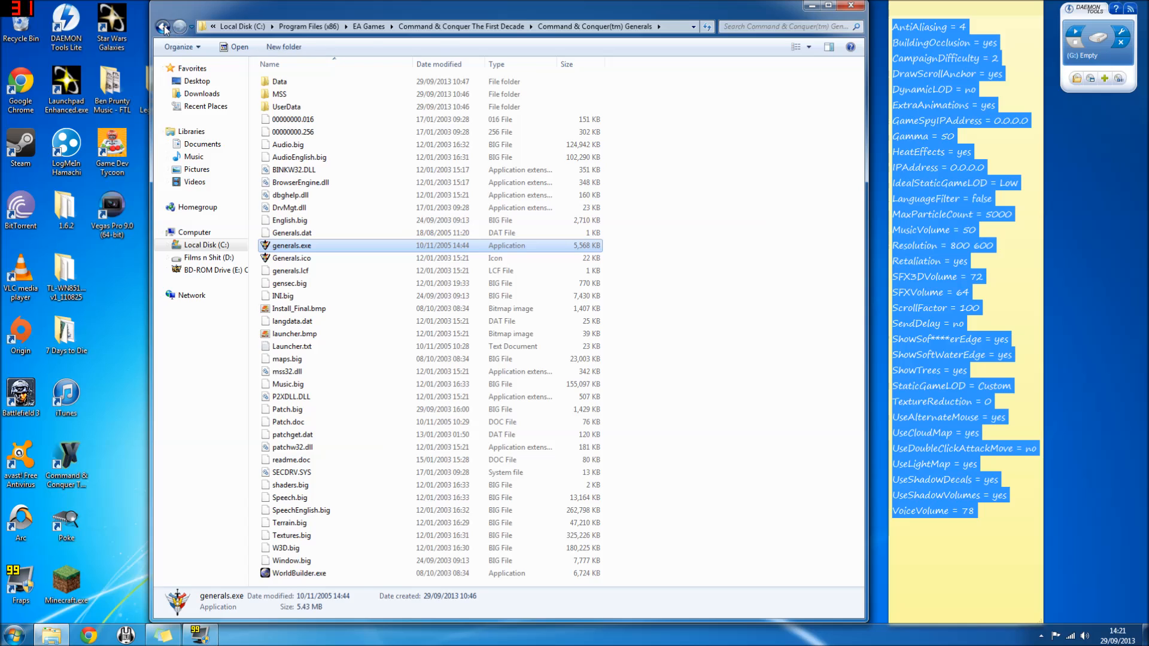
Step: Go to the Zero Hour install folder and bring up the properties of its generals.exe
left_click(163, 26)
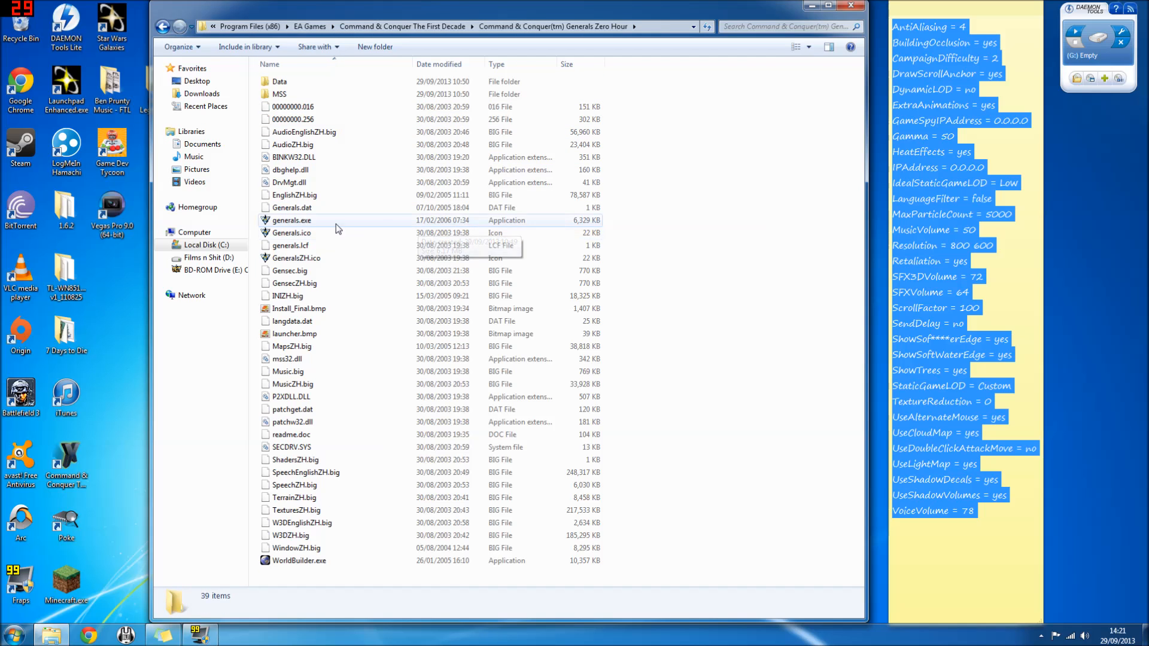
mouse_move(480, 225)
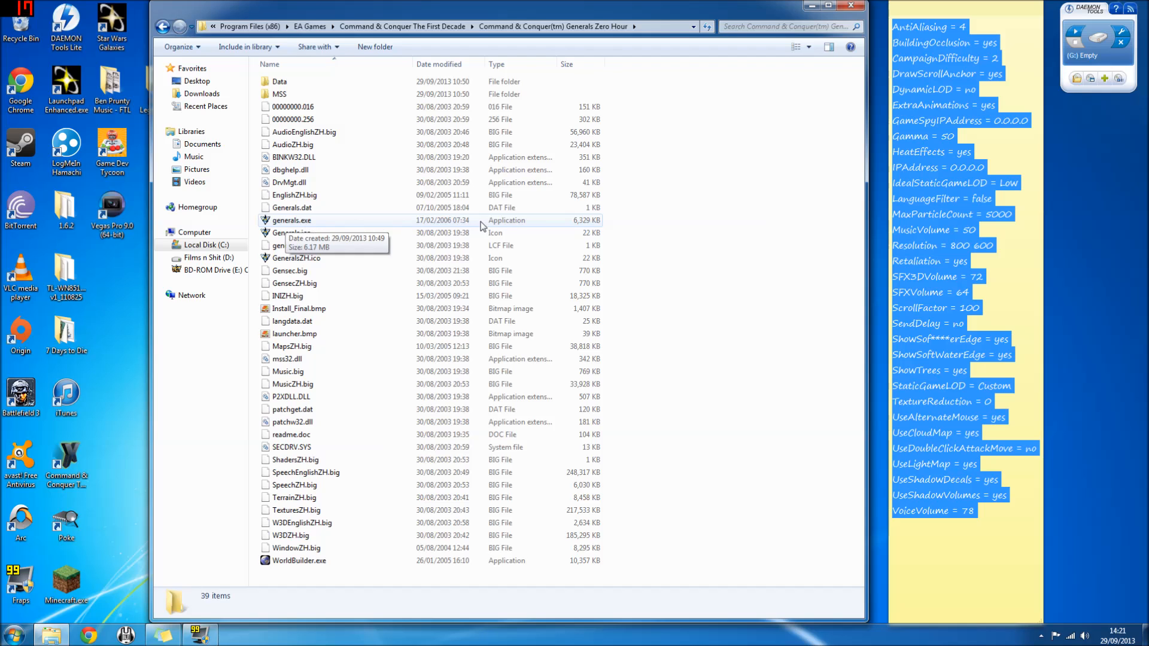
left_click(292, 220)
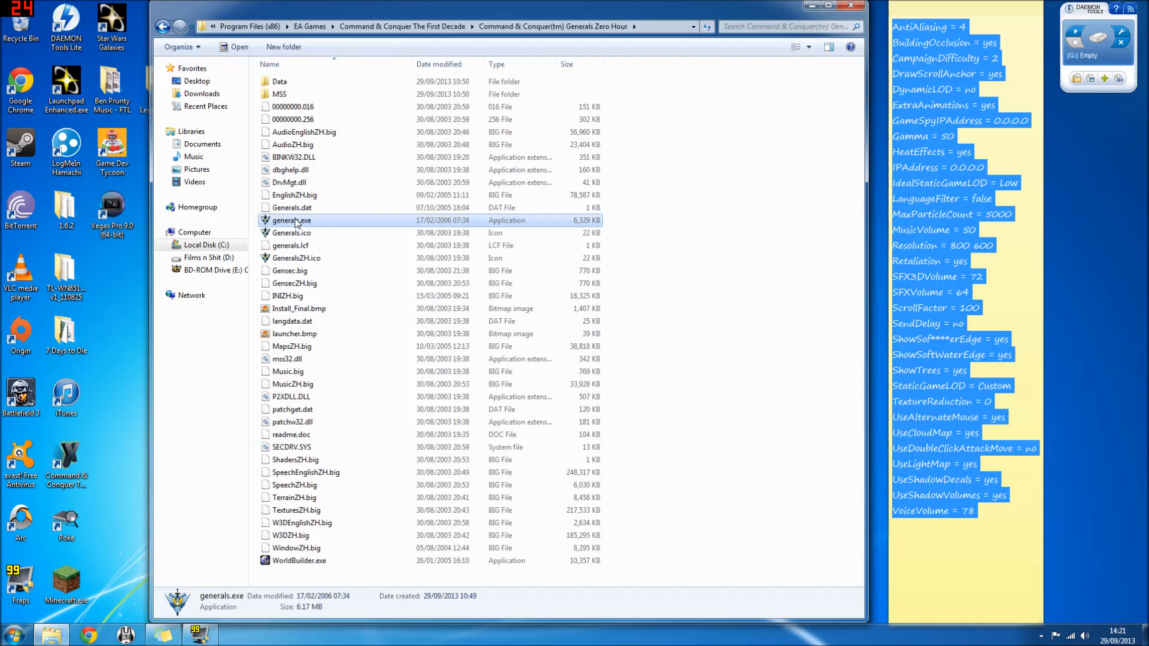
right_click(291, 220)
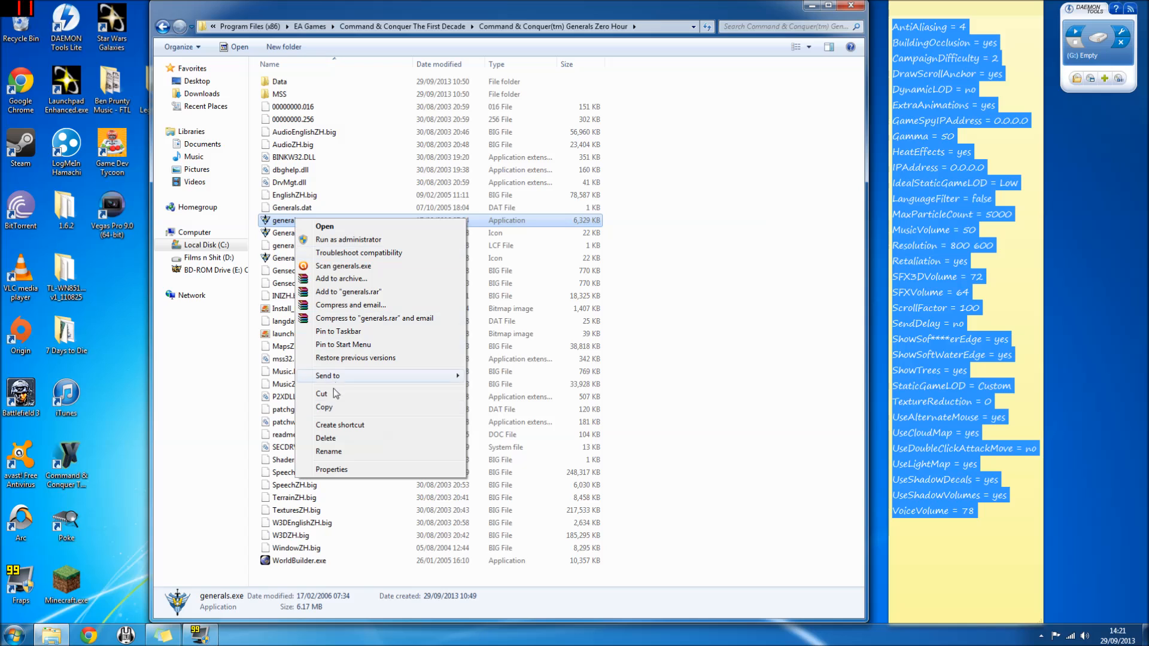
left_click(332, 469)
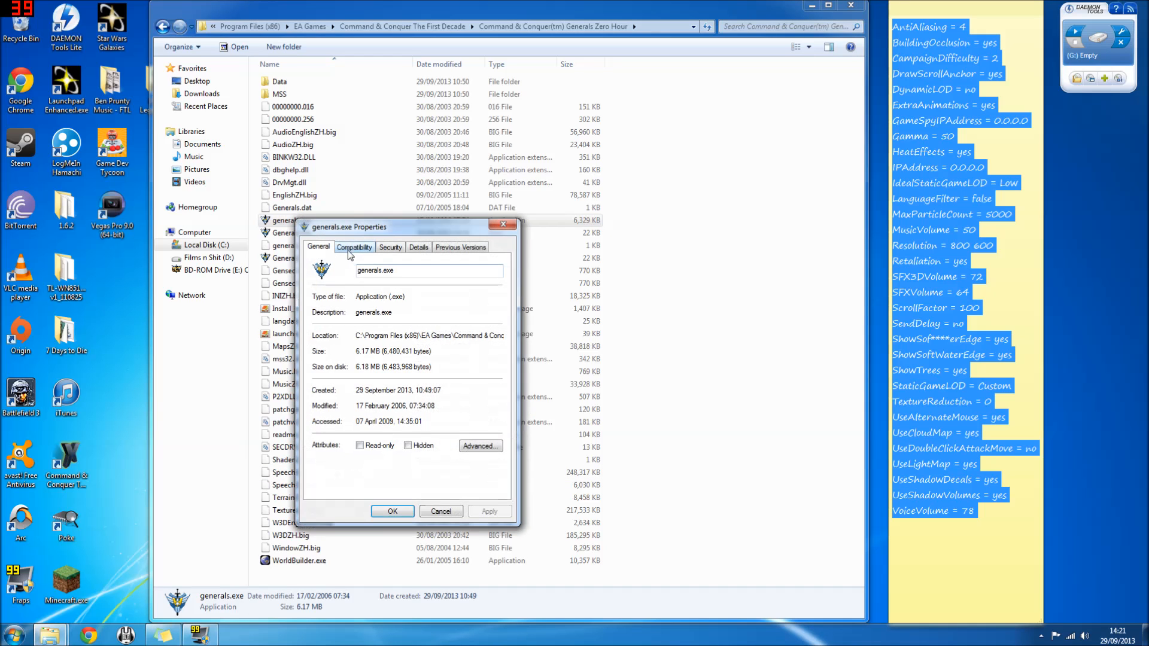
Step: Enable compatibility mode for the Zero Hour generals.exe and list the Windows versions to emulate
left_click(355, 247)
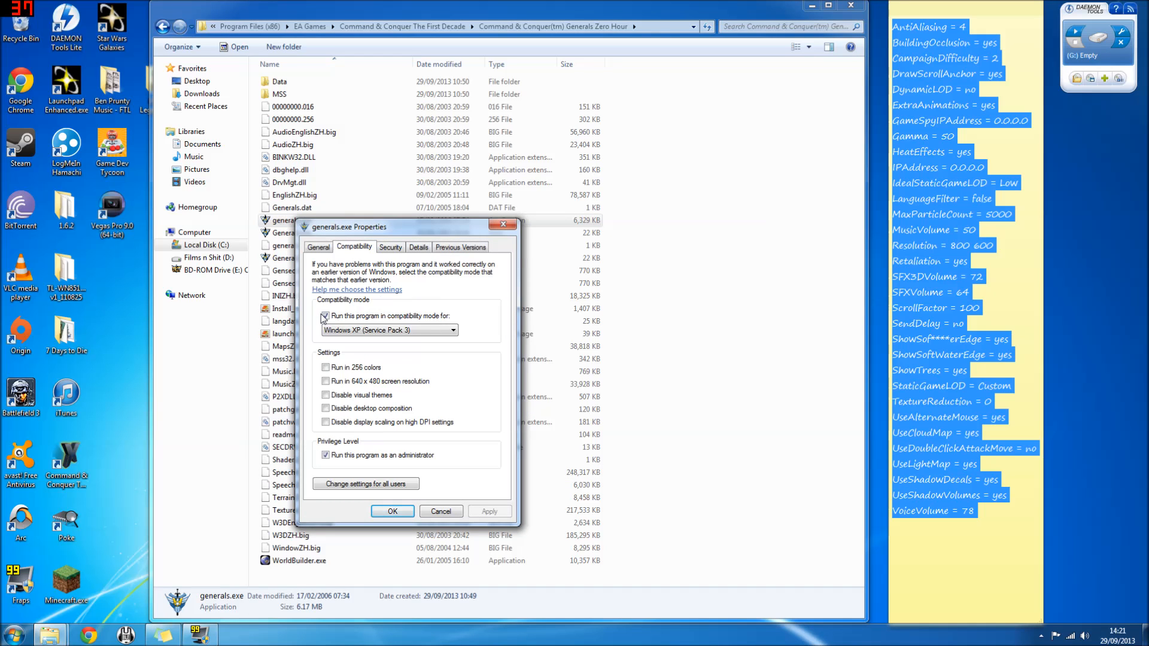
left_click(326, 316)
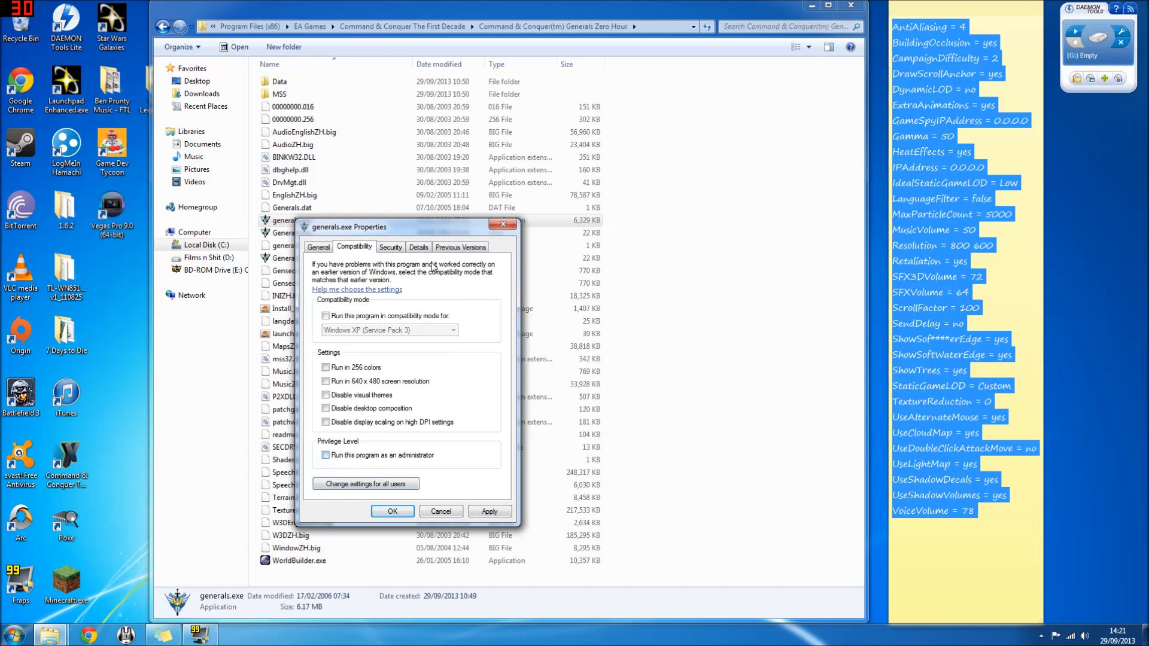
left_click(325, 316)
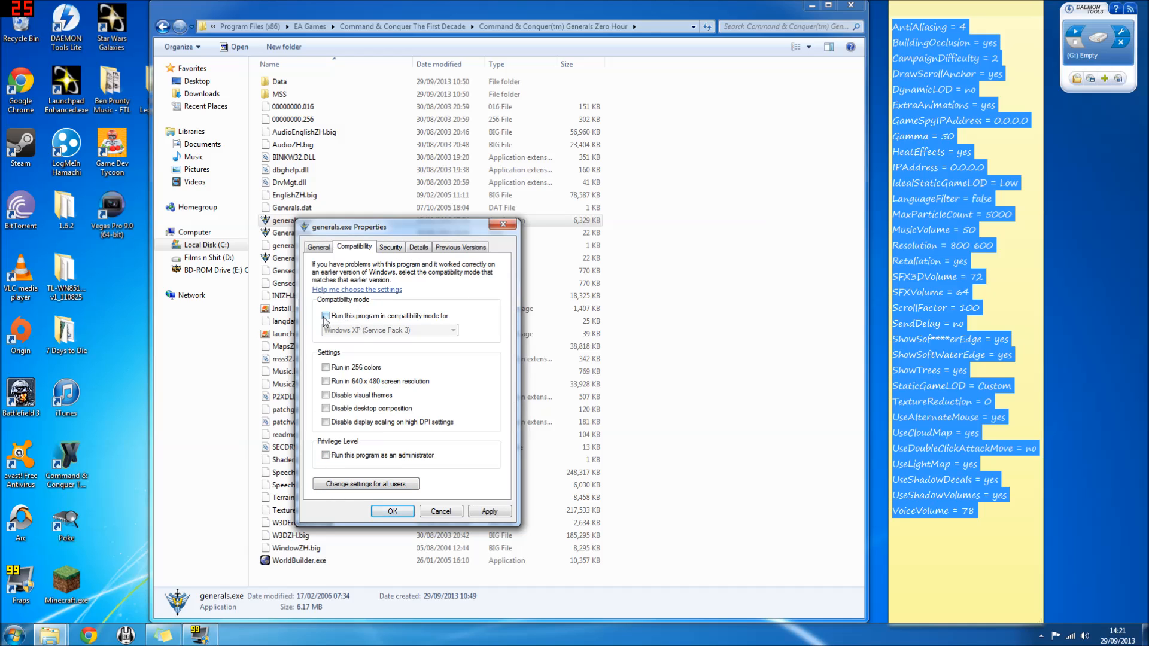
left_click(453, 331)
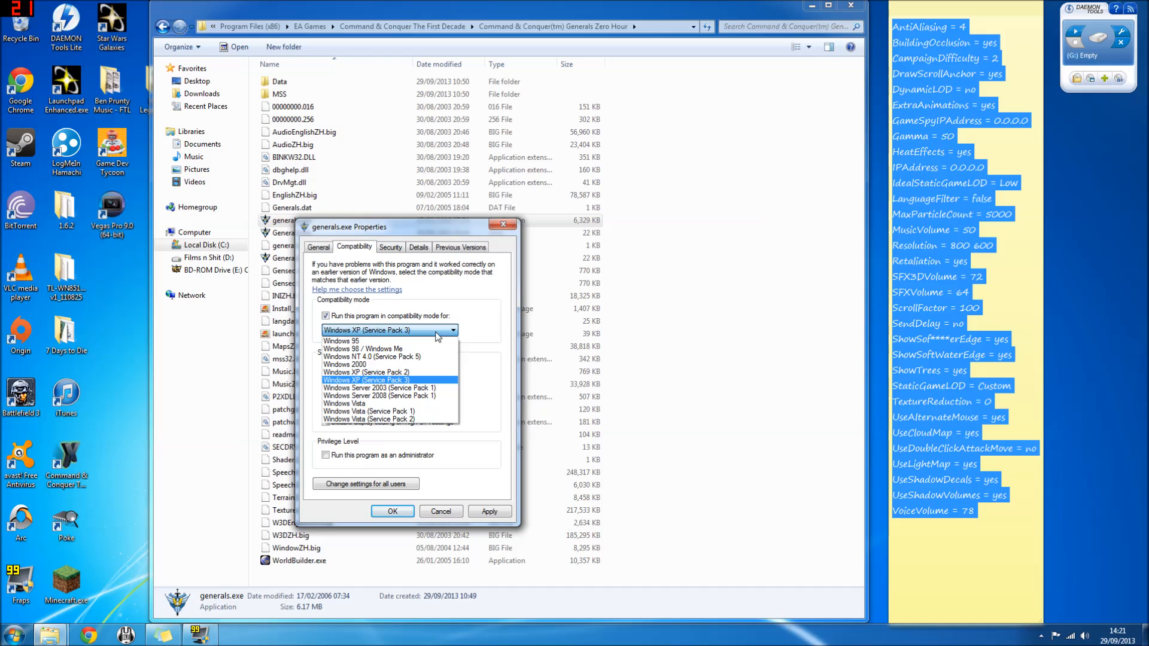
mouse_move(419, 384)
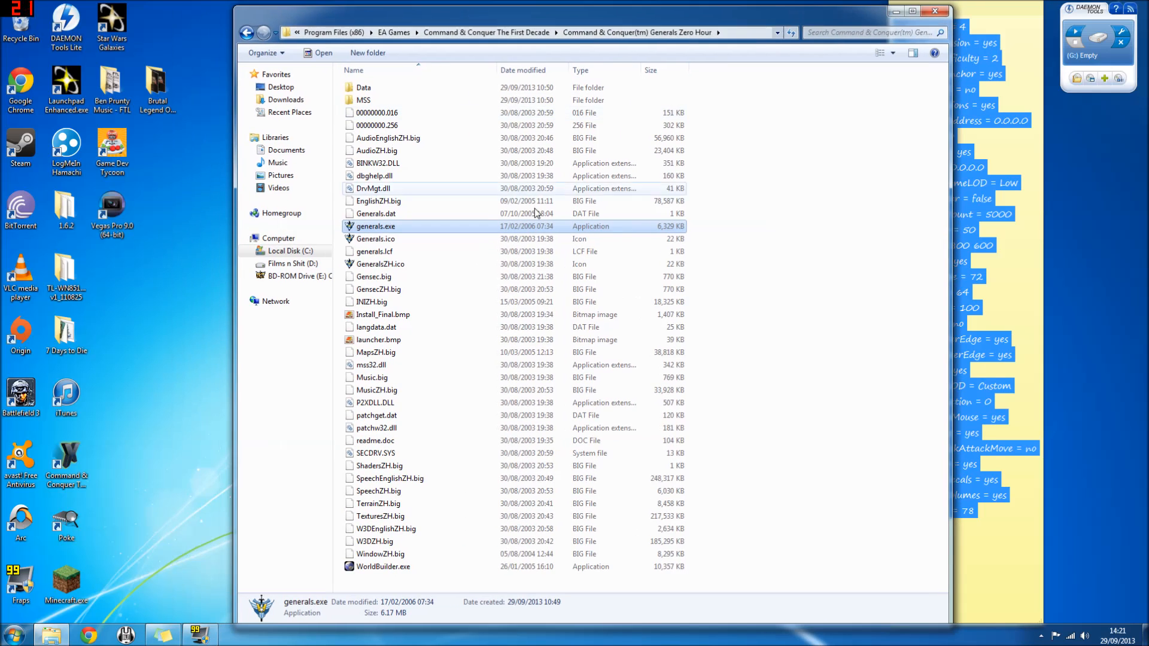
mouse_move(453, 265)
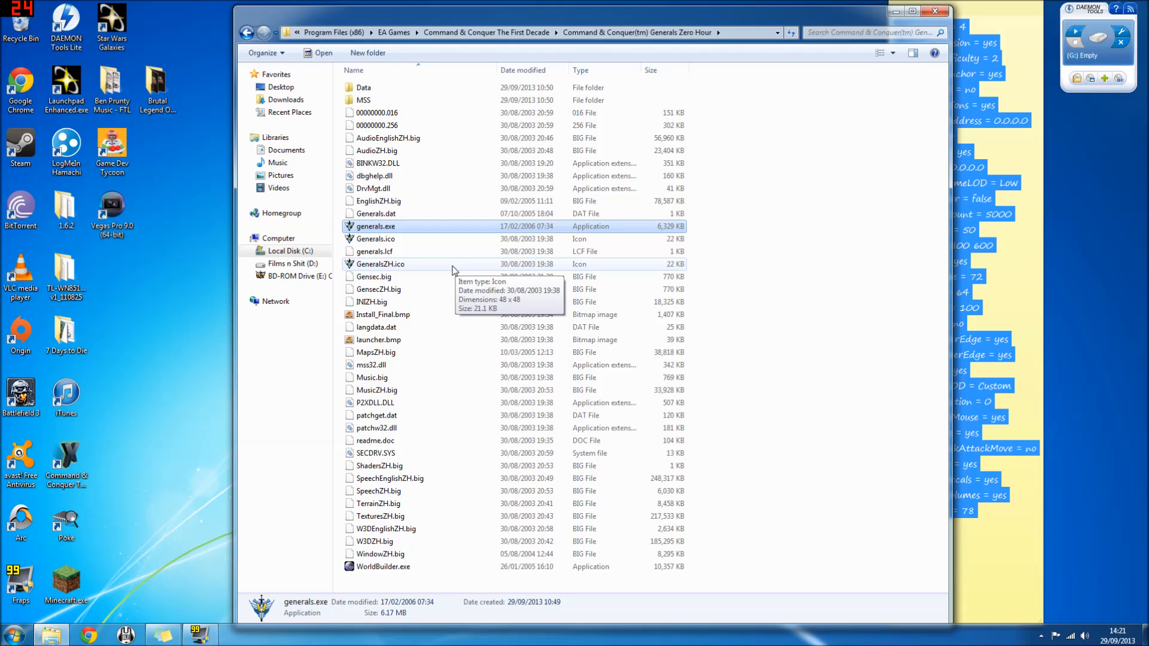
mouse_move(434, 229)
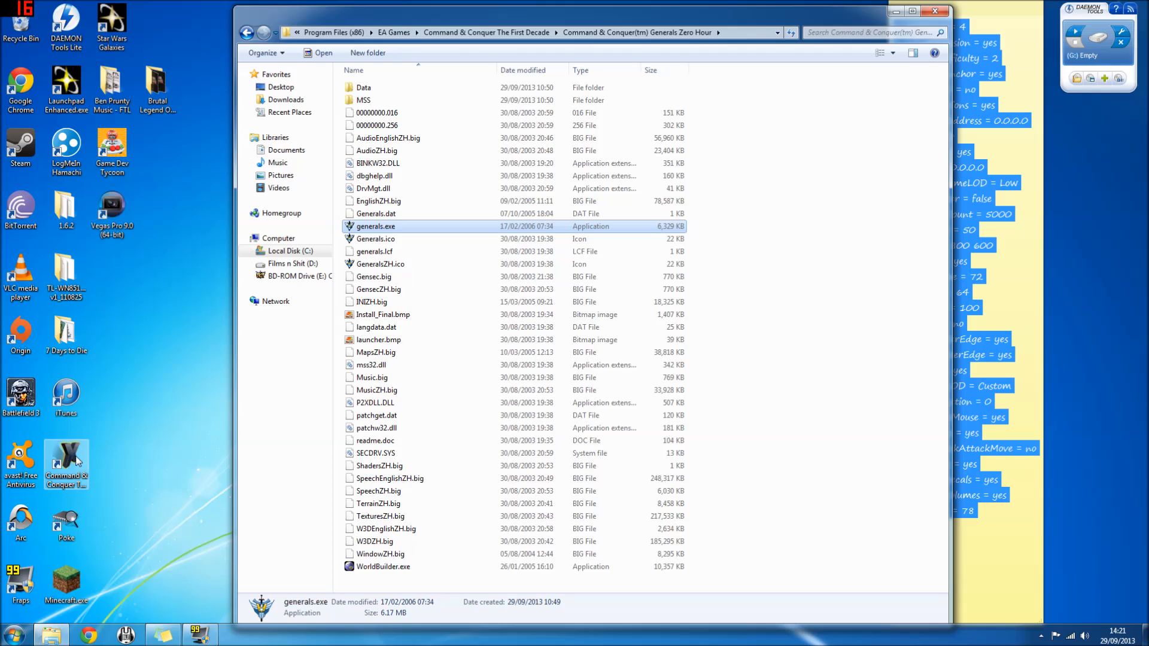
mouse_move(375, 227)
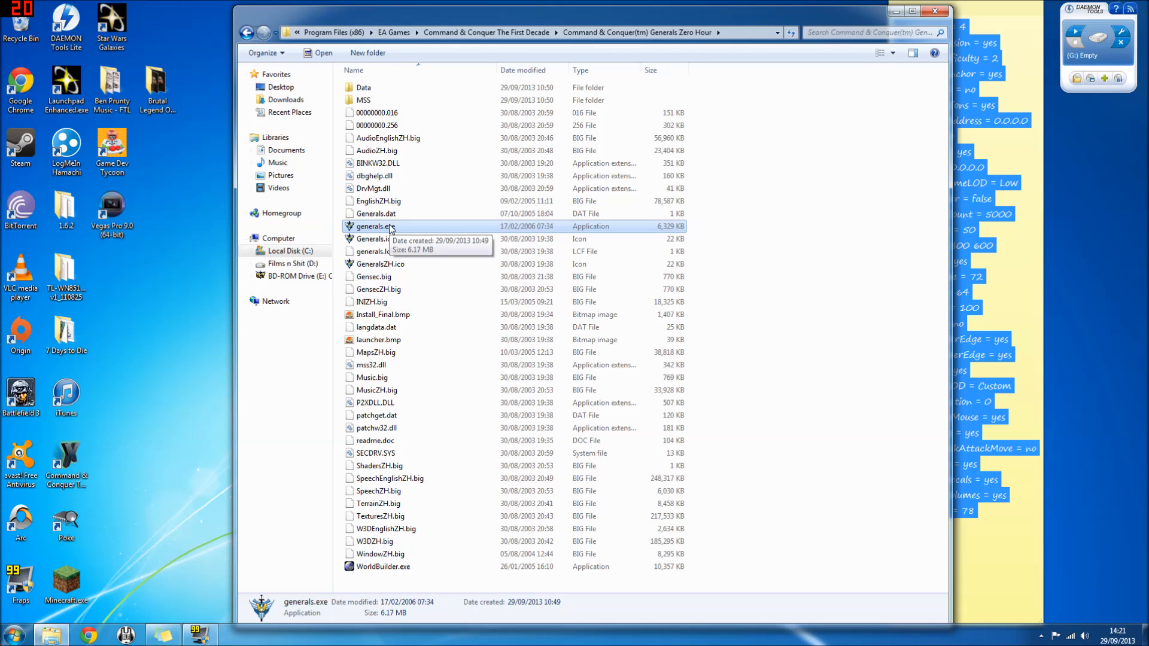
mouse_move(408, 233)
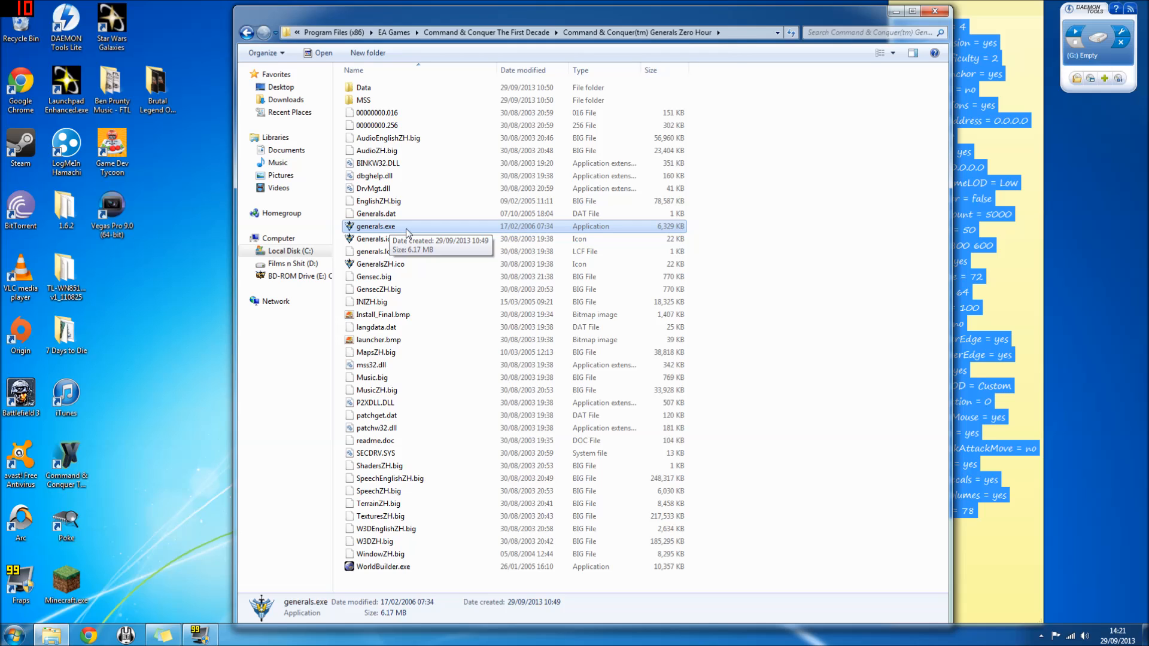
Step: Send a shortcut to the Zero Hour generals.exe to the desktop
right_click(374, 226)
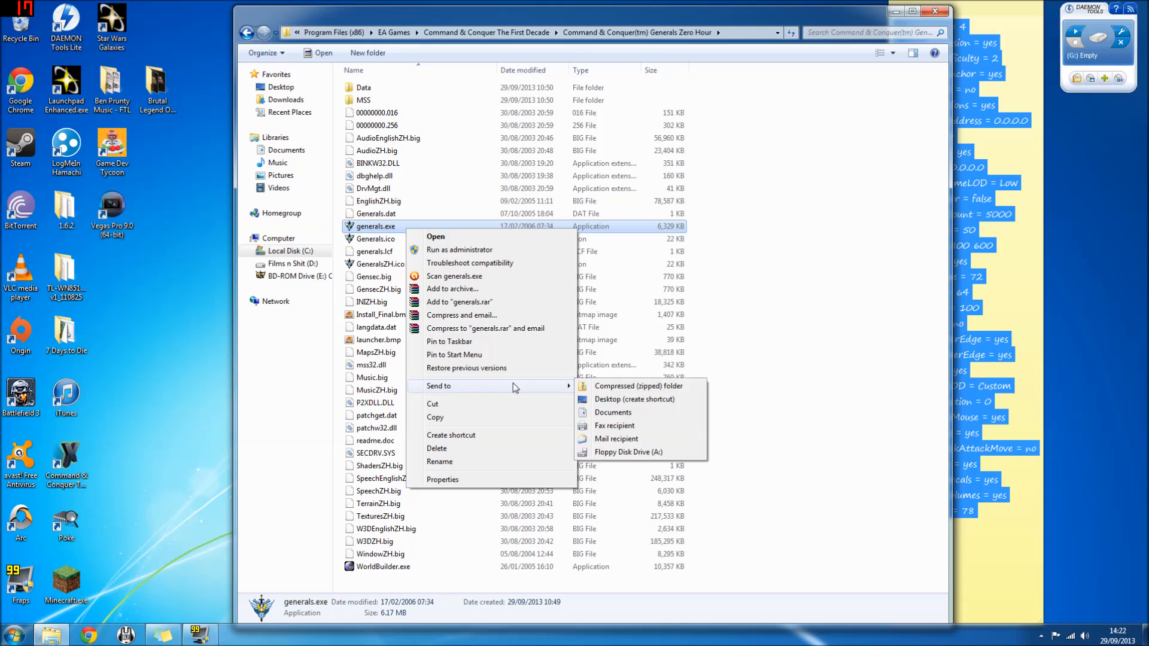
mouse_move(635, 399)
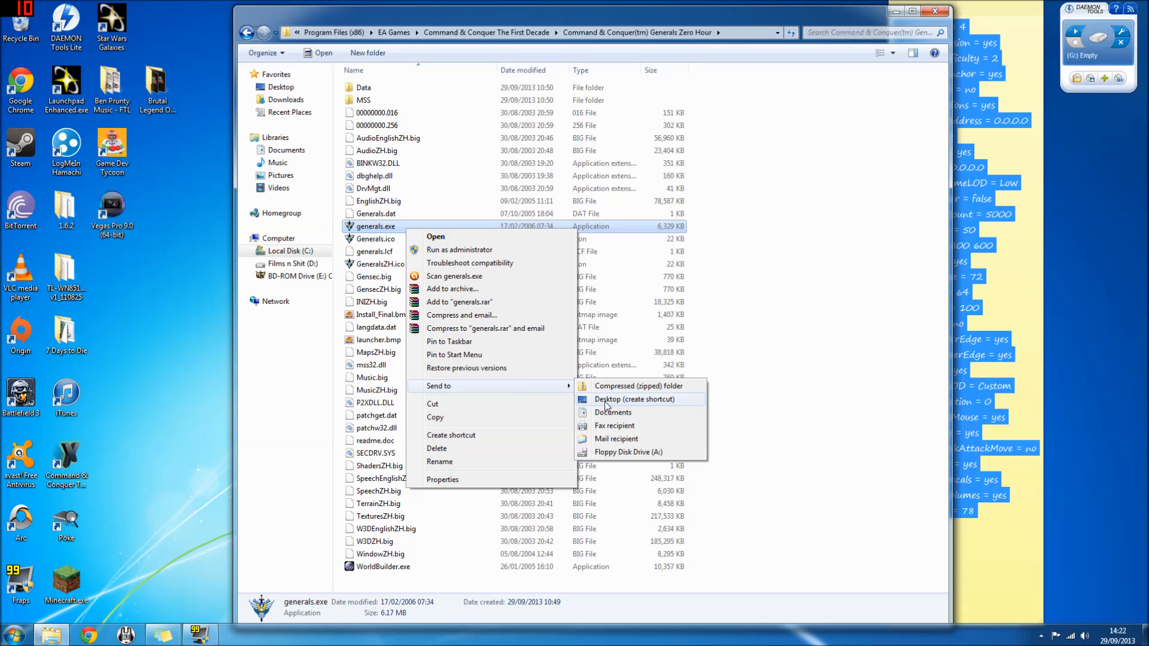
left_click(635, 399)
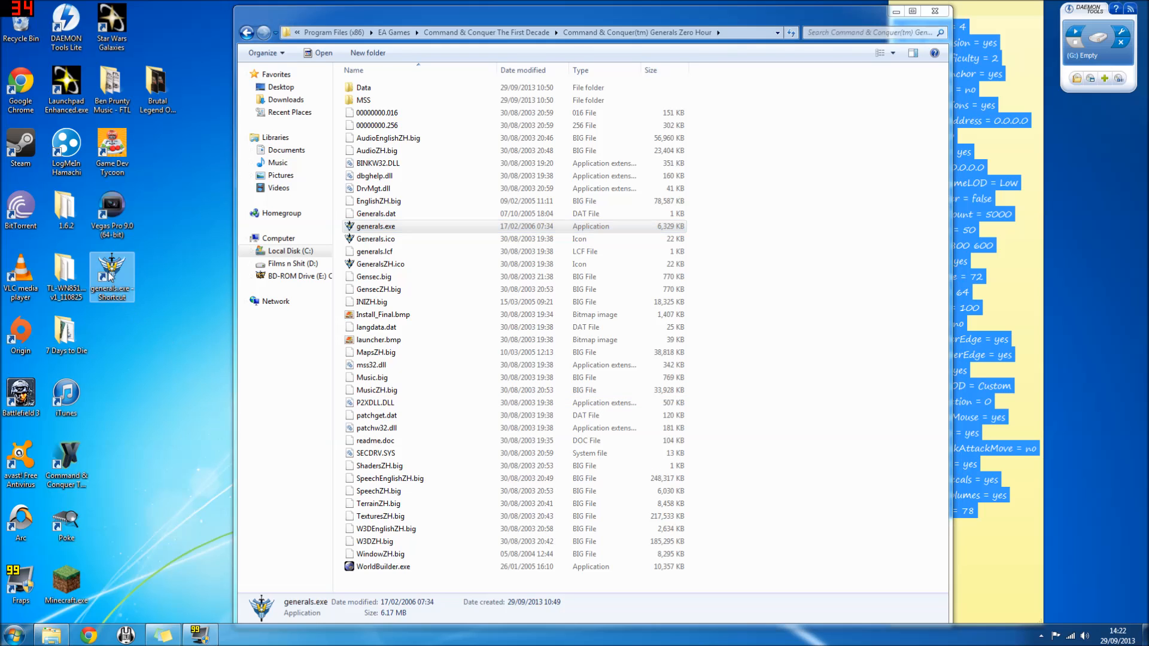
mouse_move(113, 276)
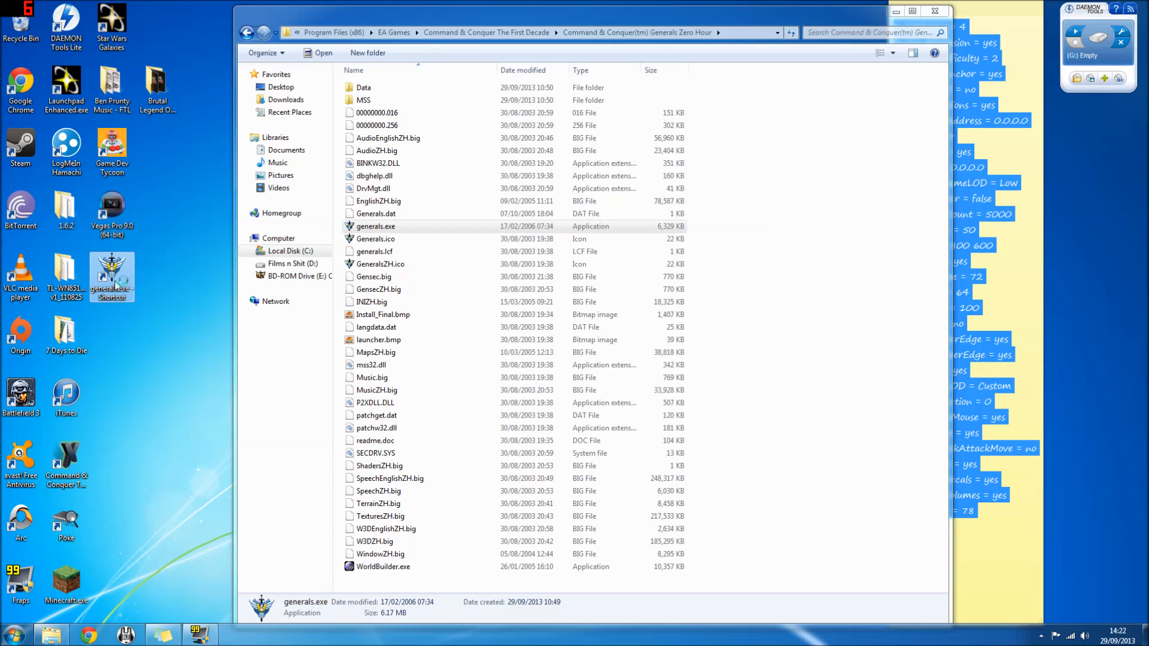
Step: Launch Zero Hour from the new desktop shortcut so its splash screen appears
double_click(375, 227)
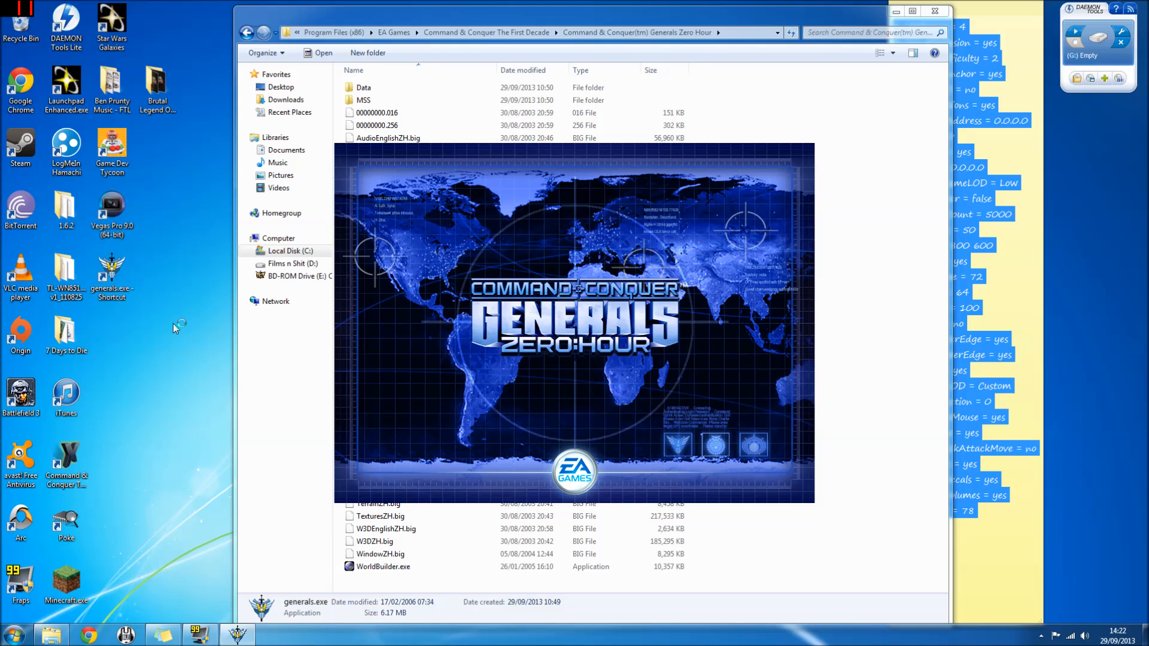
mouse_move(176, 328)
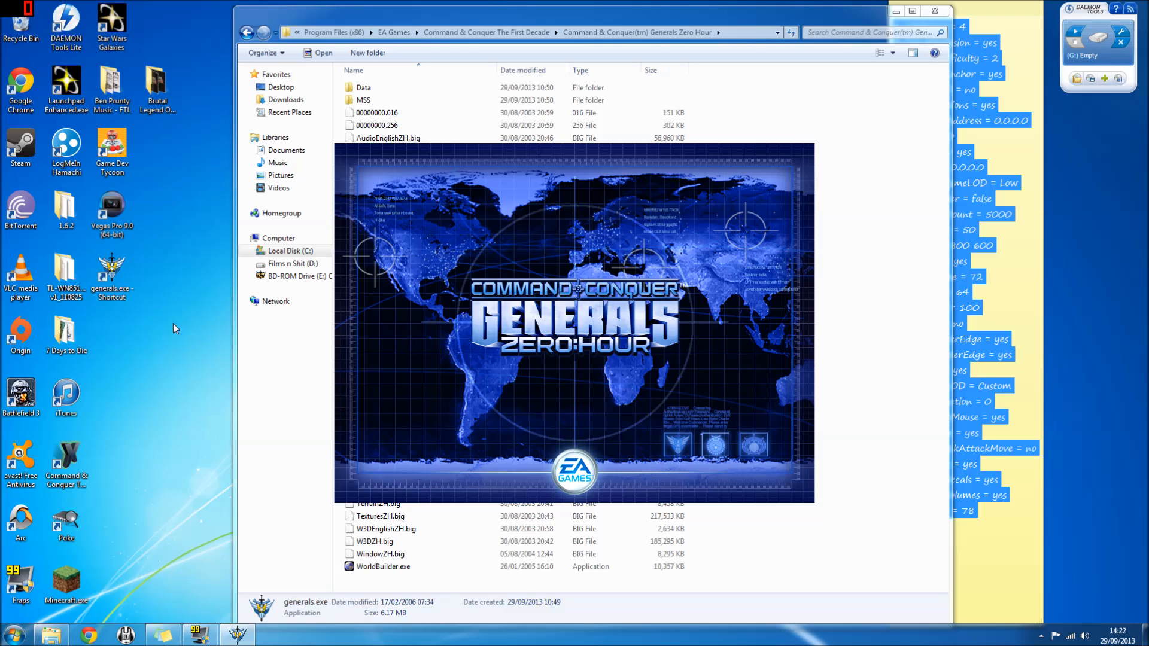